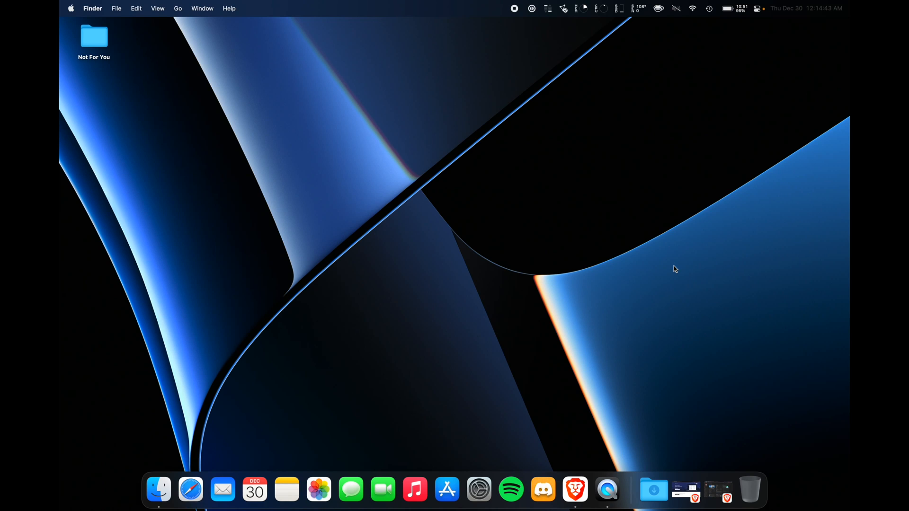
mouse_move(640, 27)
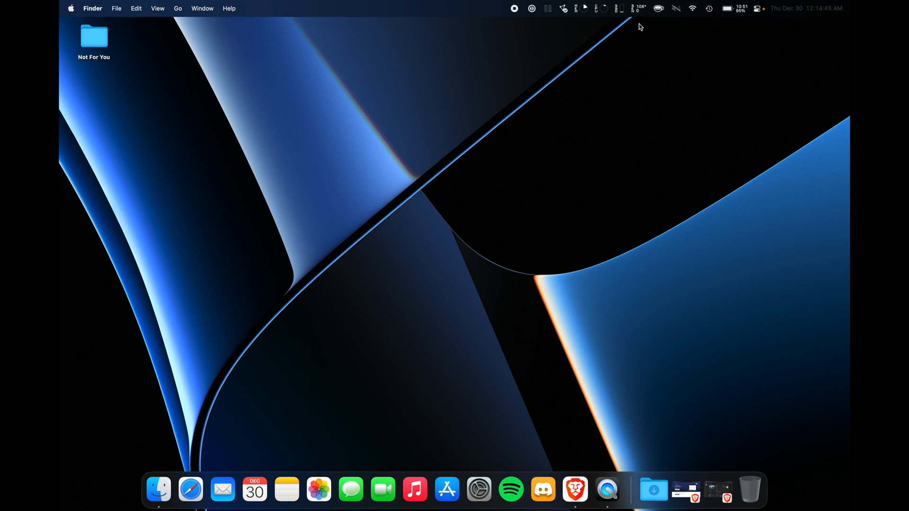
mouse_move(737, 12)
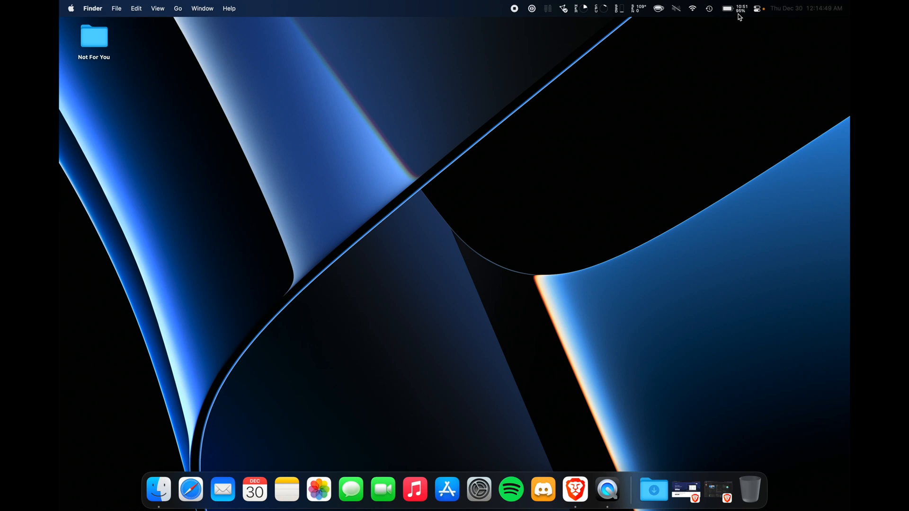
mouse_move(743, 78)
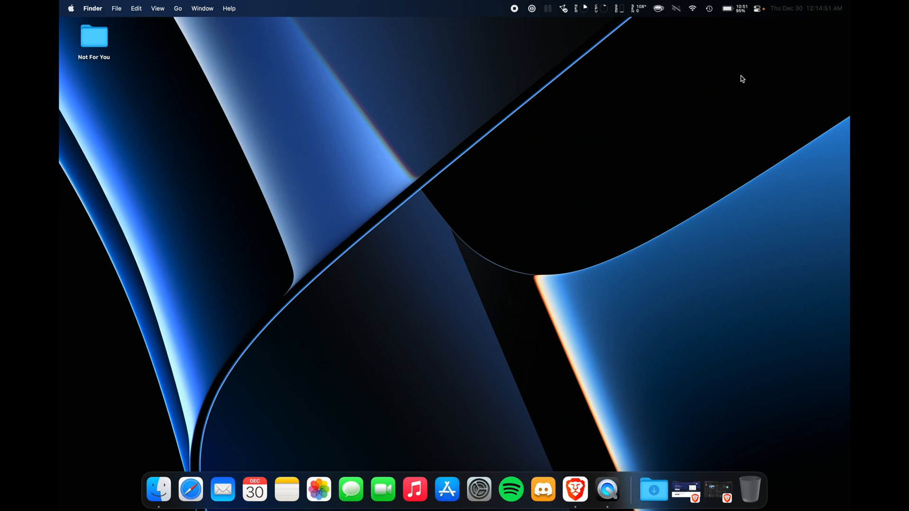
mouse_move(732, 4)
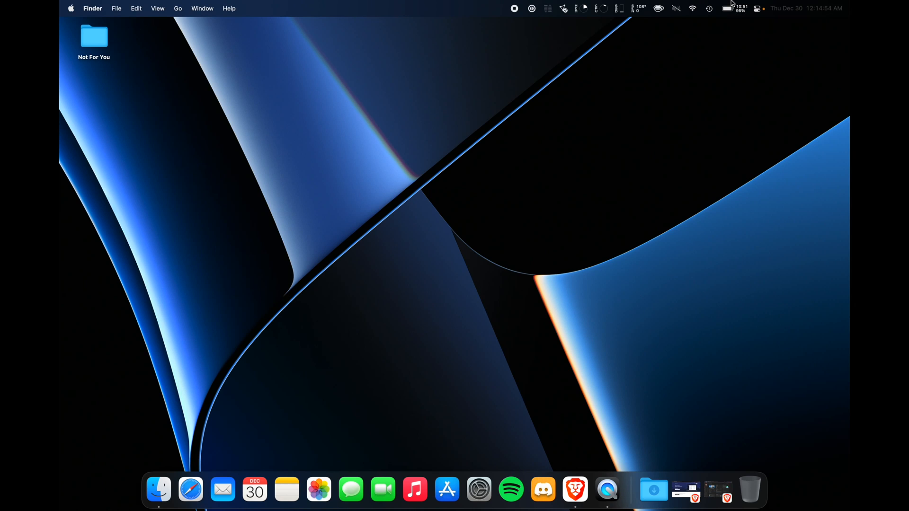
mouse_move(606, 6)
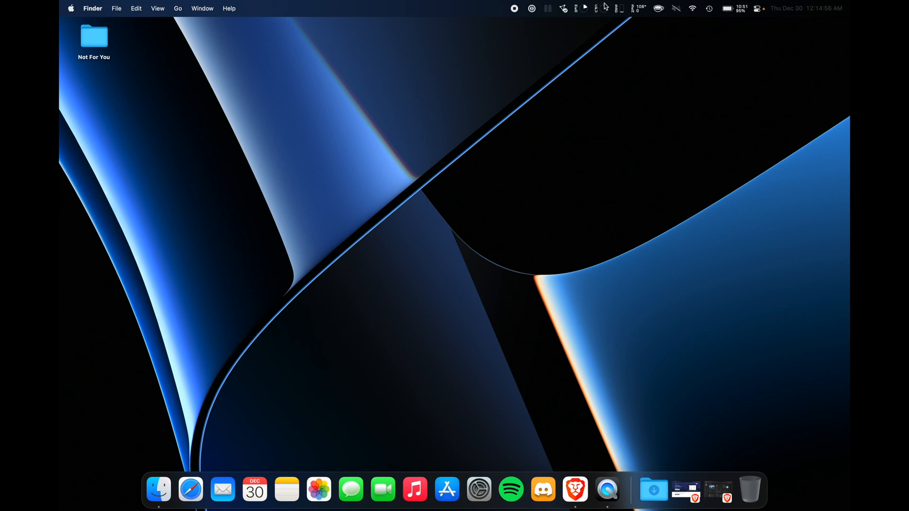
mouse_move(707, 58)
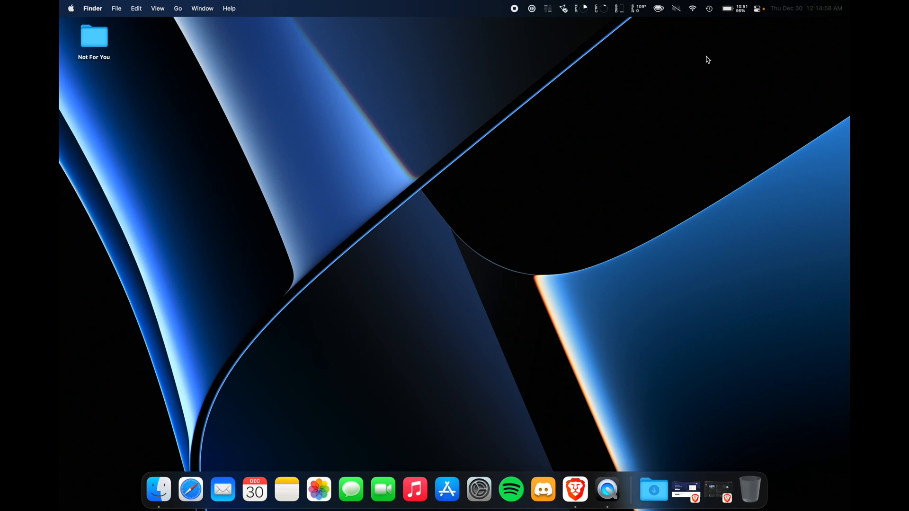
Show the iStat Menus battery readout: 95% draining, 10:51 remaining, 99% health, 12 cycles
click(727, 9)
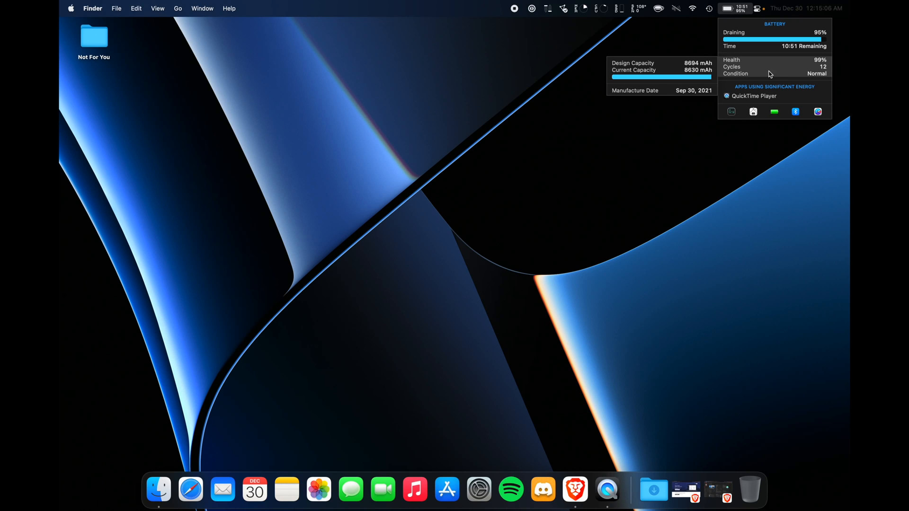
mouse_move(752, 77)
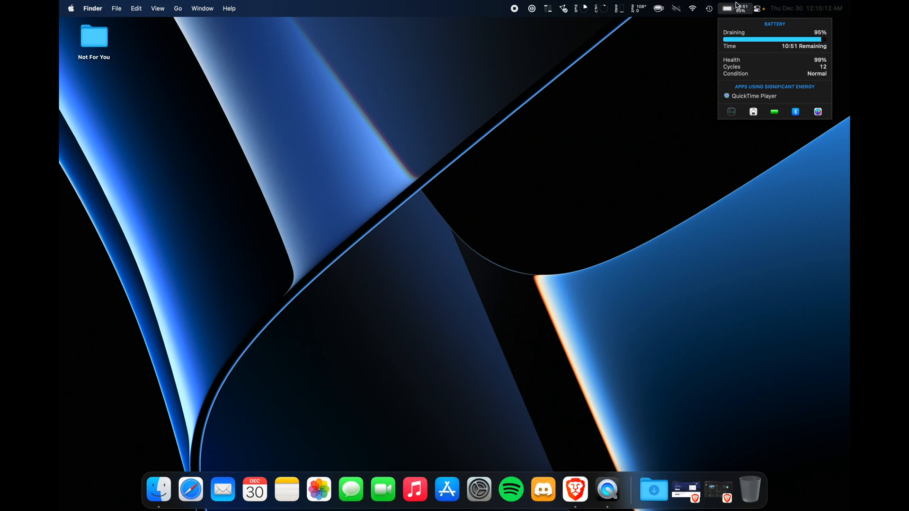
Launch coconutBattery to view its report: 8630 mAh full capacity, 12 cycles
click(687, 124)
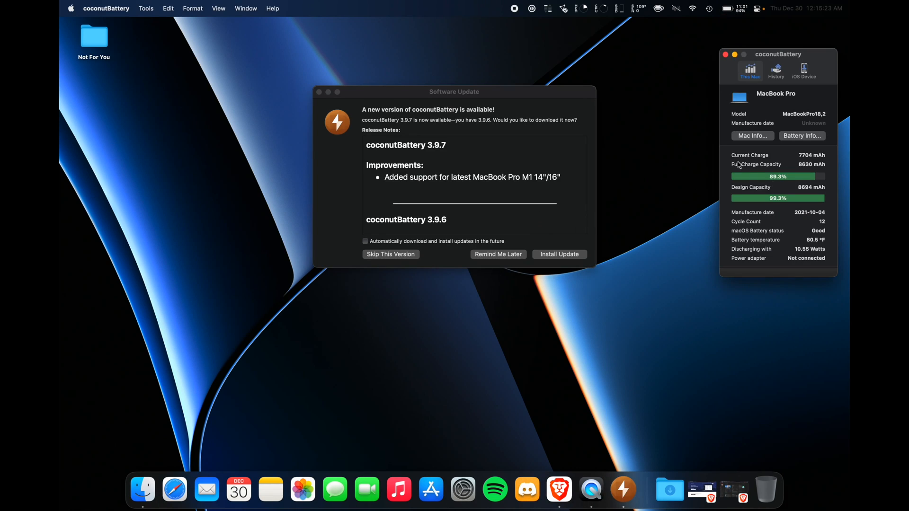
mouse_move(540, 149)
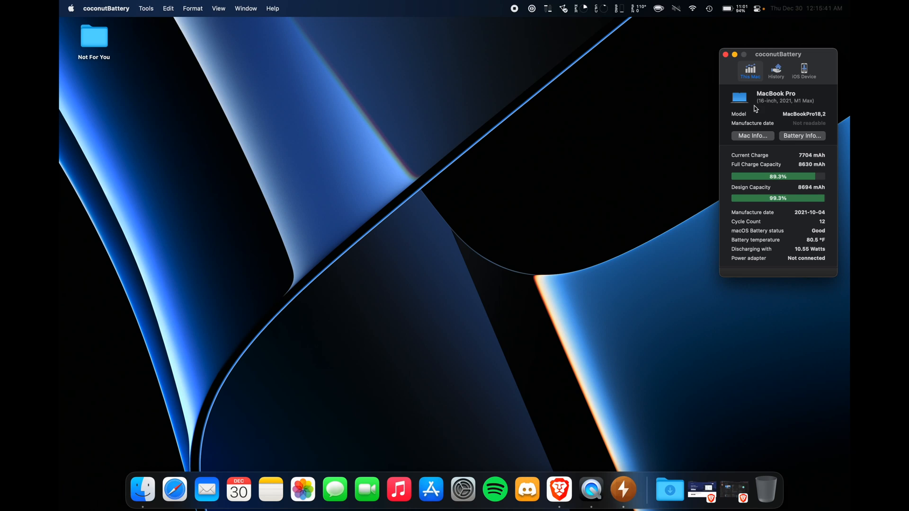
mouse_move(767, 222)
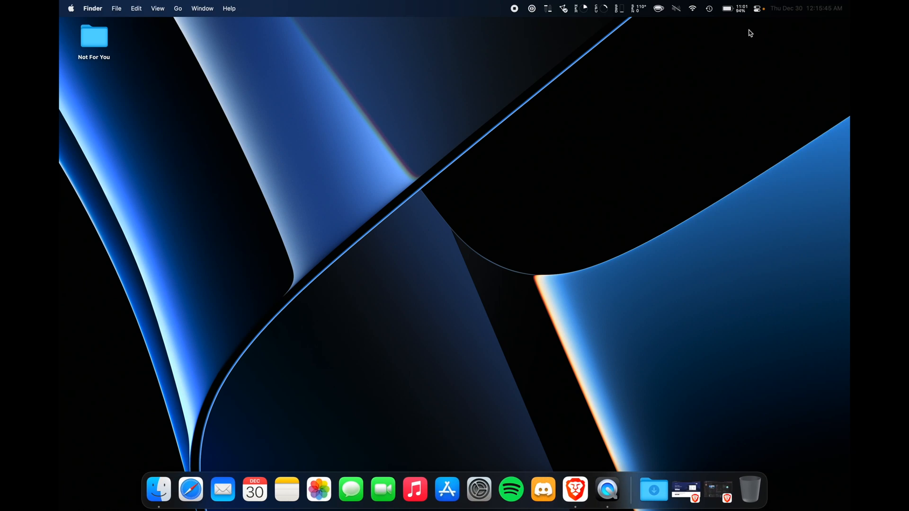
click(728, 9)
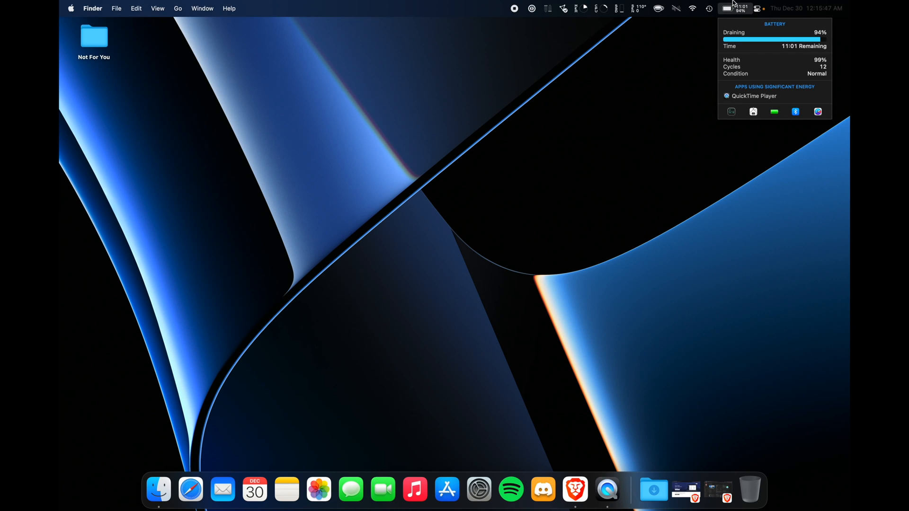
click(580, 9)
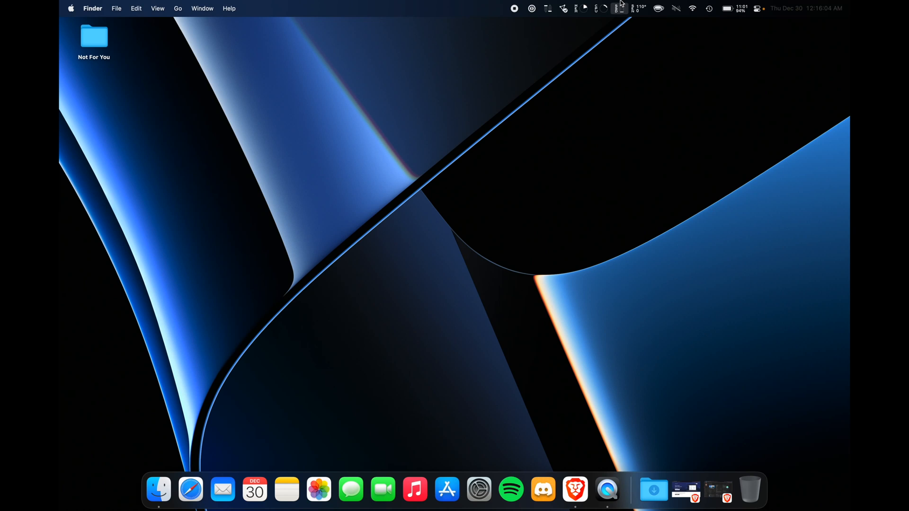
mouse_move(637, 101)
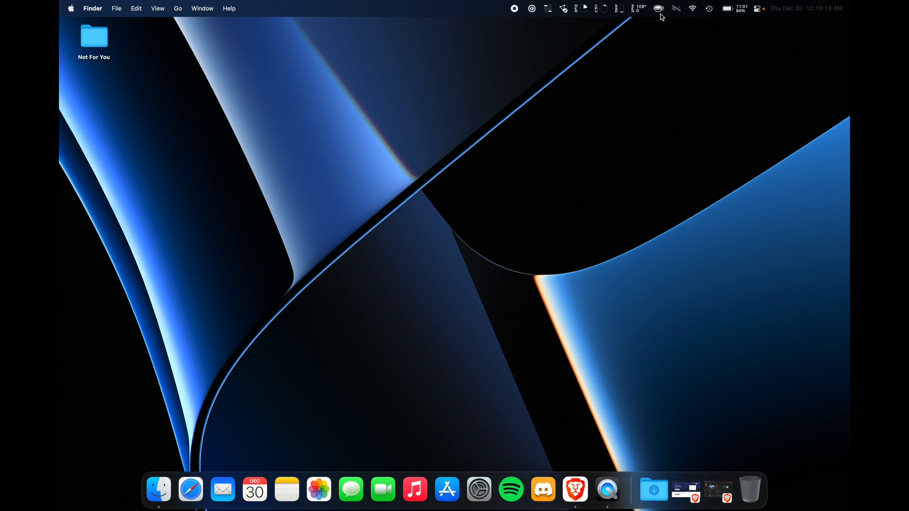
mouse_move(662, 23)
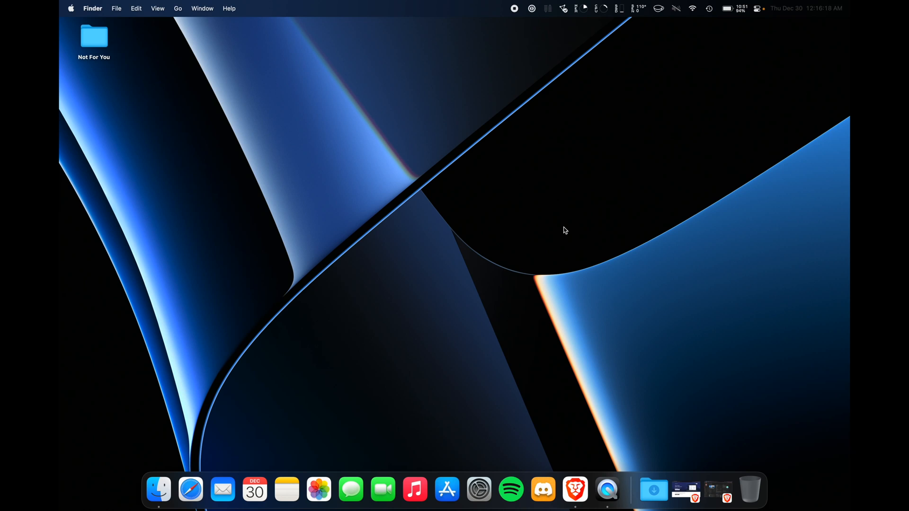
mouse_move(663, 5)
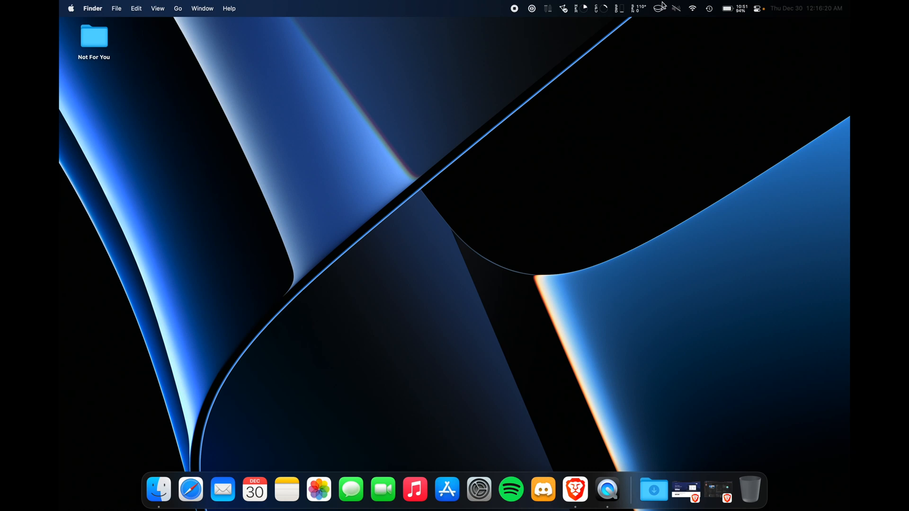
mouse_move(677, 134)
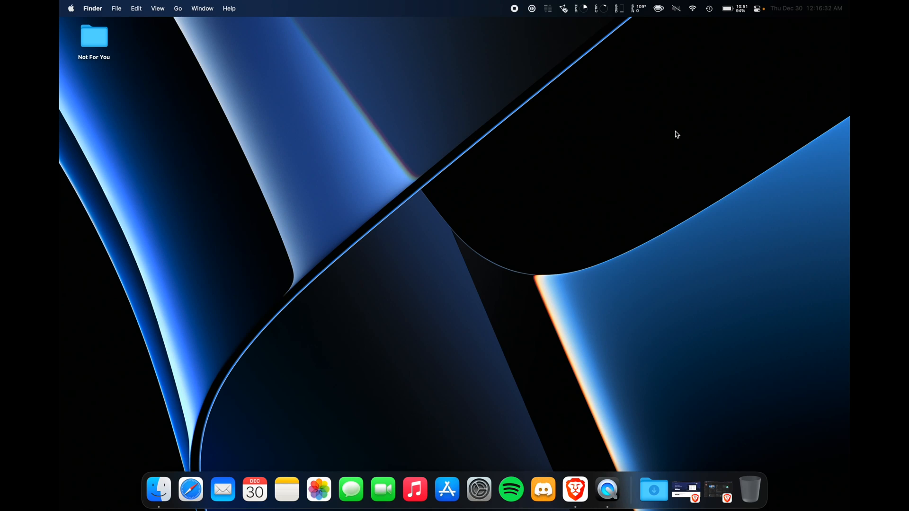
mouse_move(613, 48)
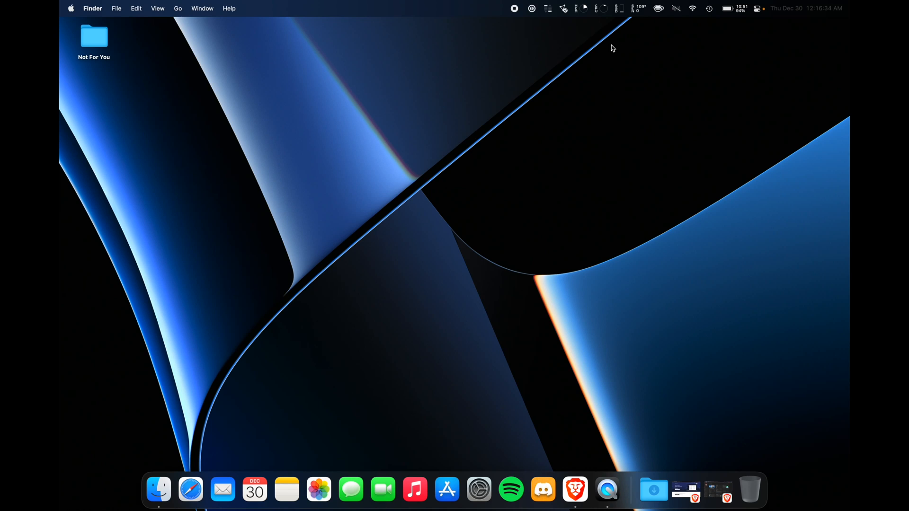
click(548, 9)
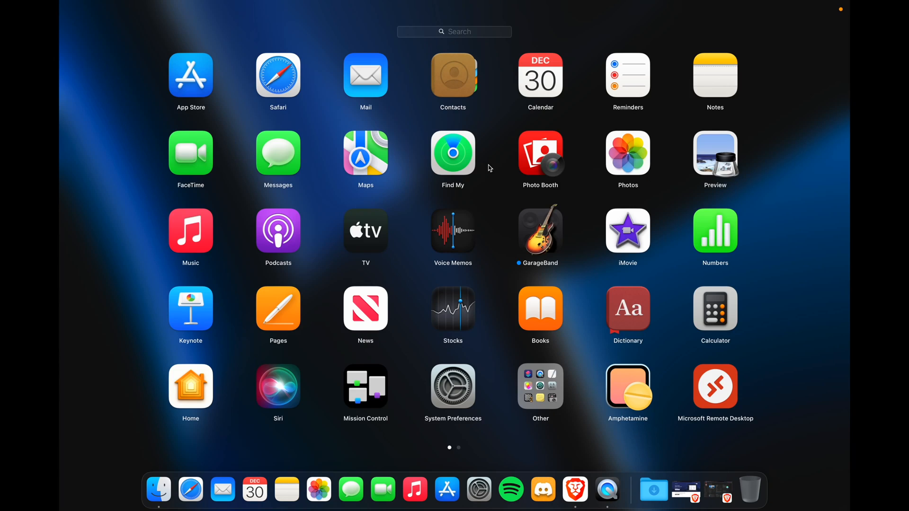
text(diskm)
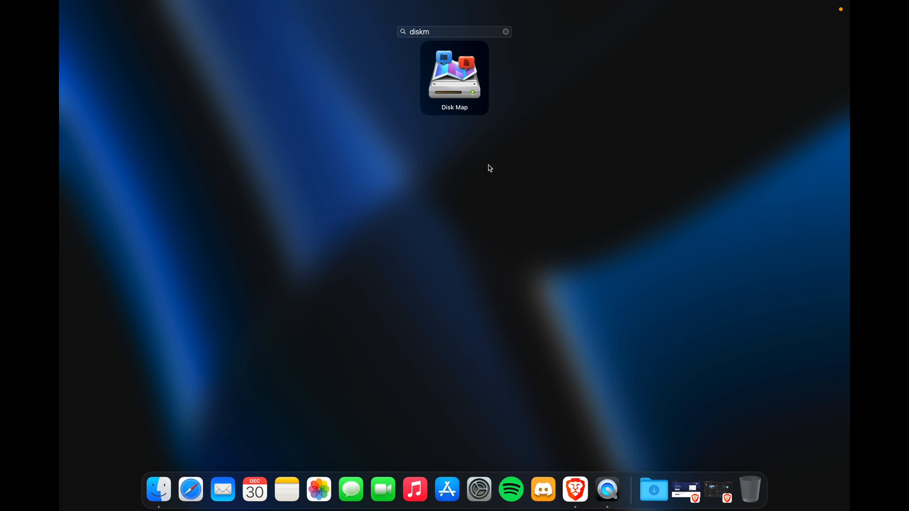
mouse_move(518, 245)
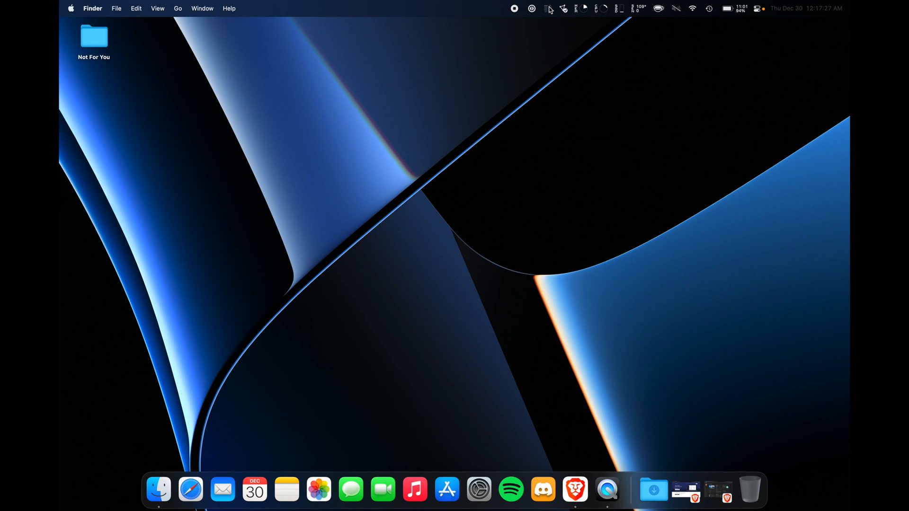
mouse_move(655, 76)
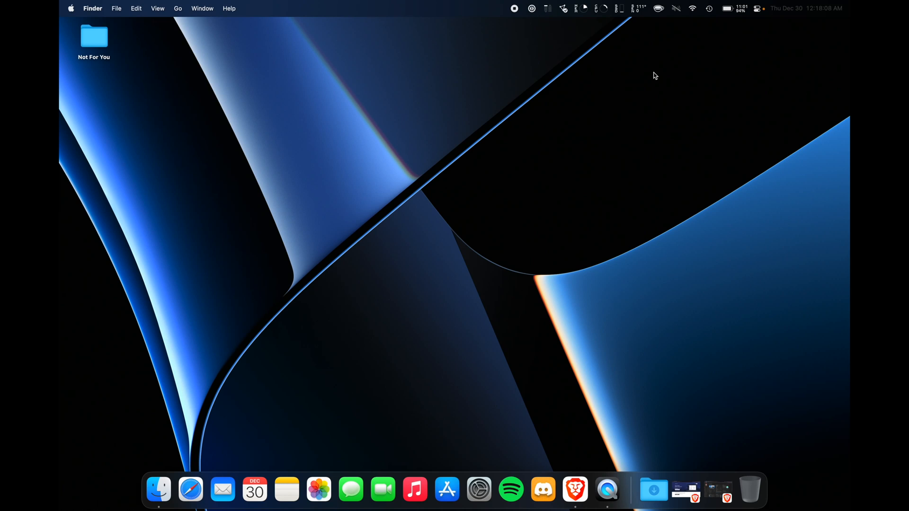
click(562, 8)
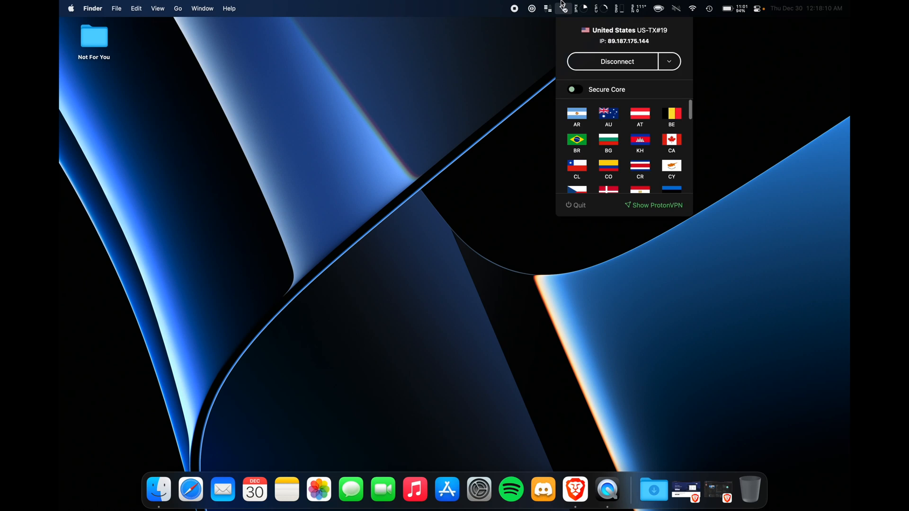
mouse_move(539, 44)
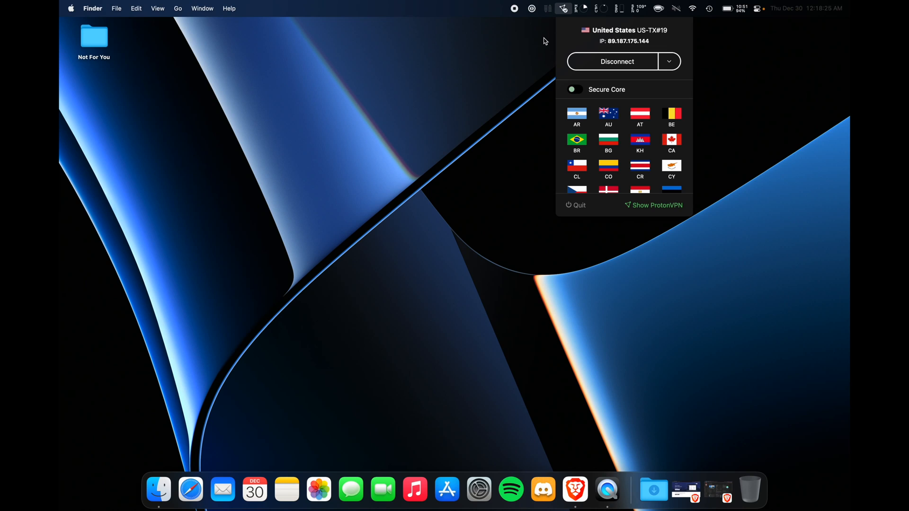
mouse_move(724, 39)
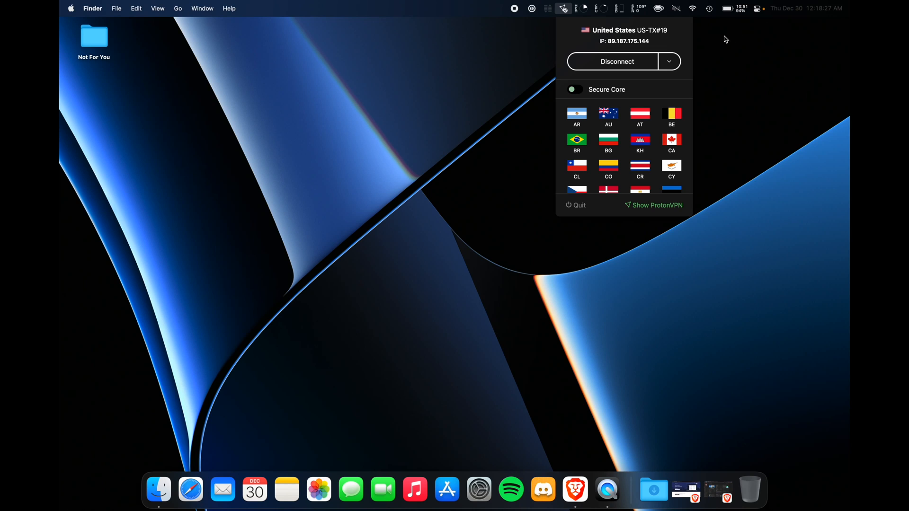
mouse_move(635, 53)
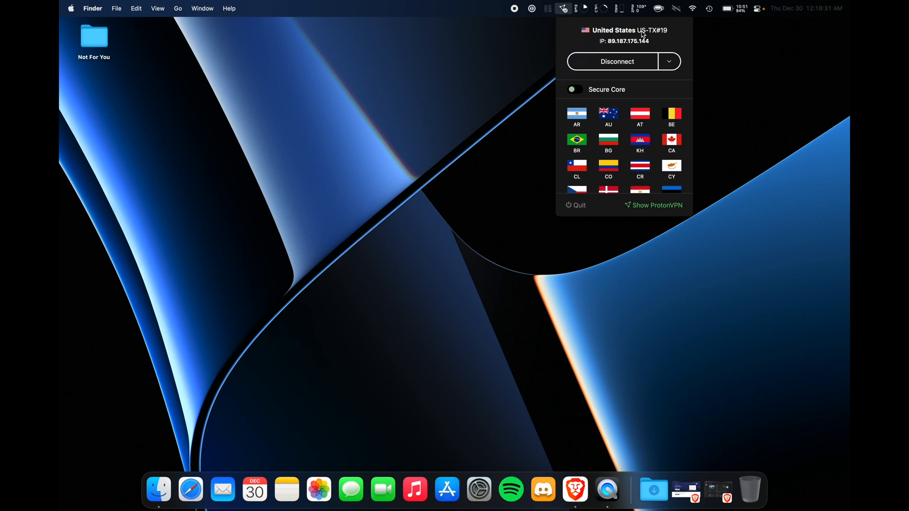
click(657, 205)
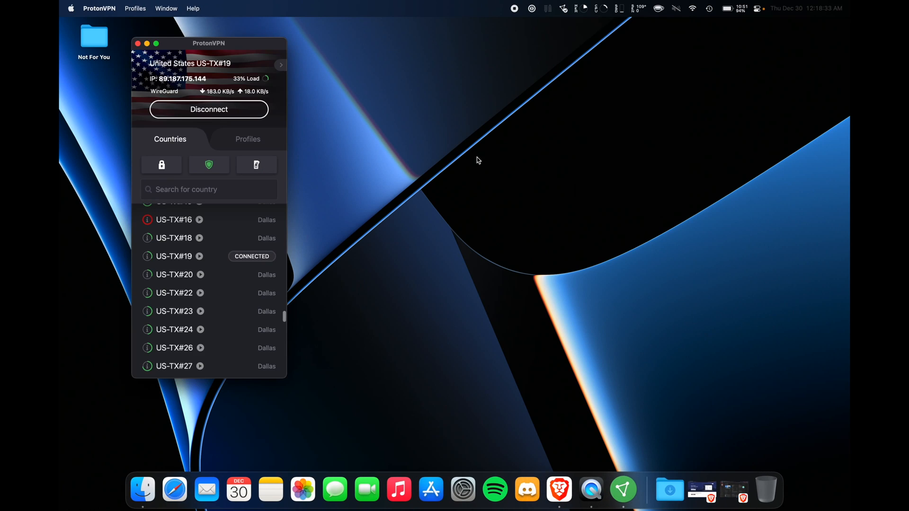
mouse_move(186, 278)
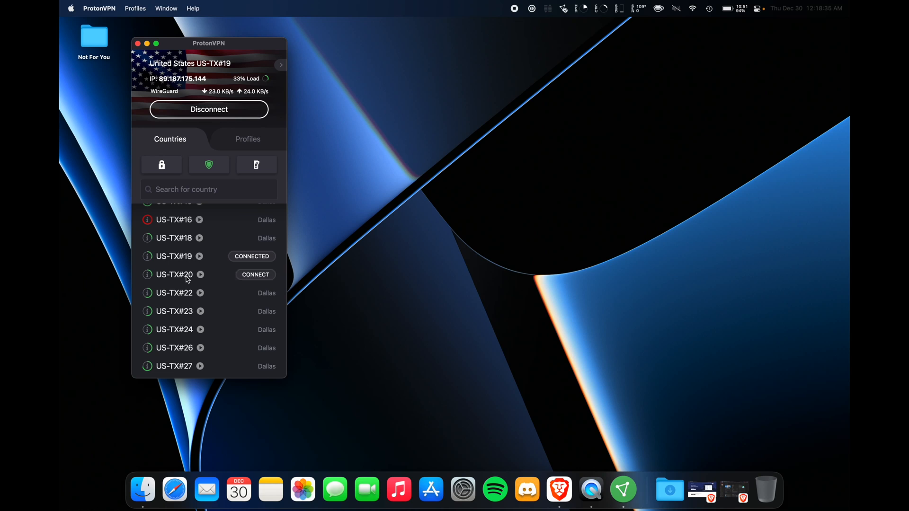
scroll(up, 3)
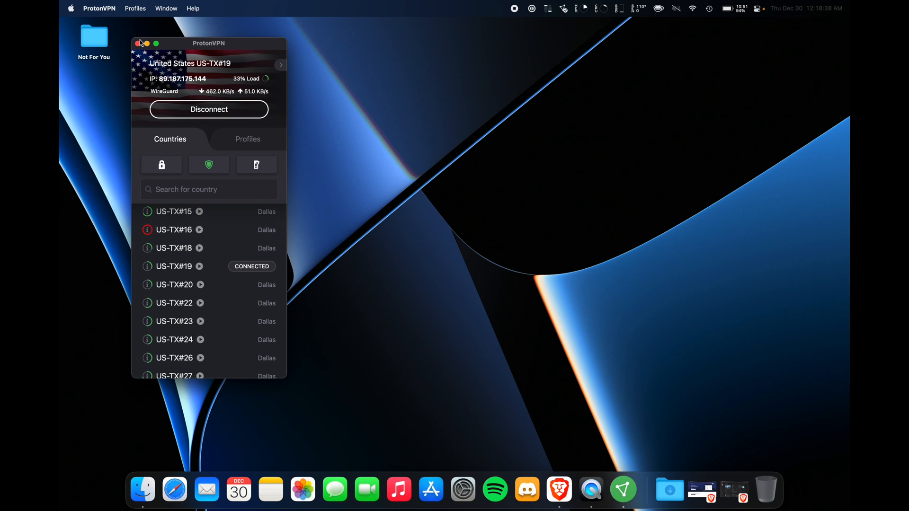
click(139, 43)
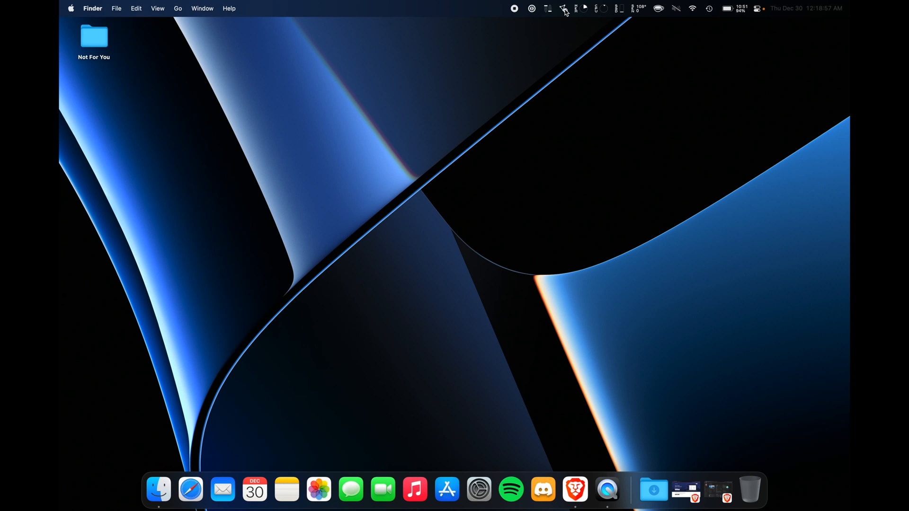
mouse_move(570, 28)
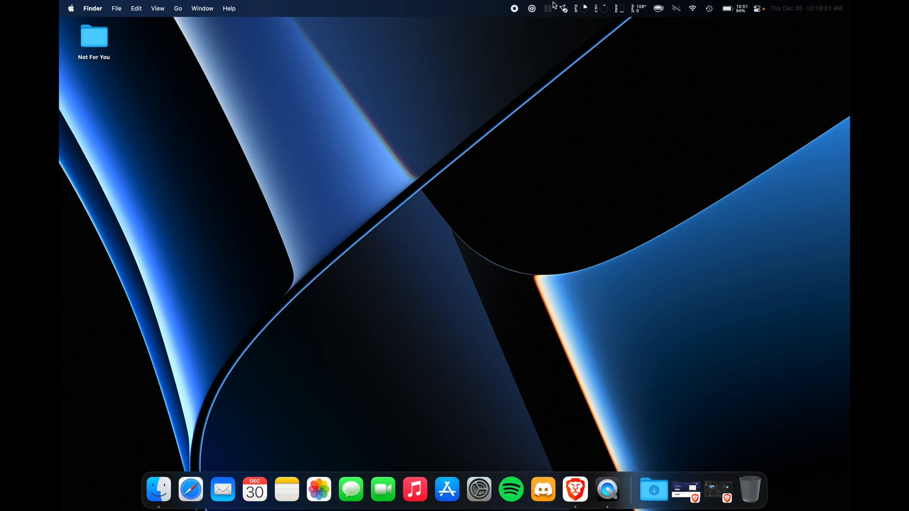
mouse_move(562, 20)
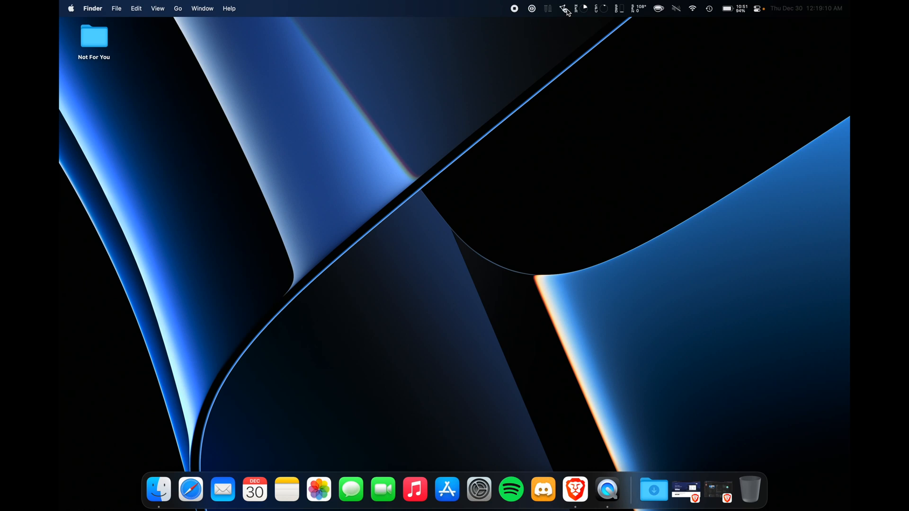
mouse_move(564, 22)
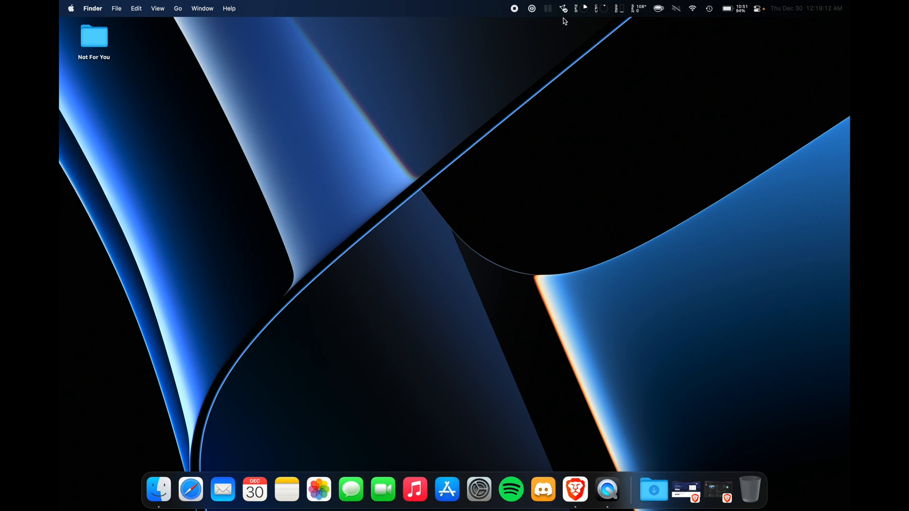
mouse_move(613, 114)
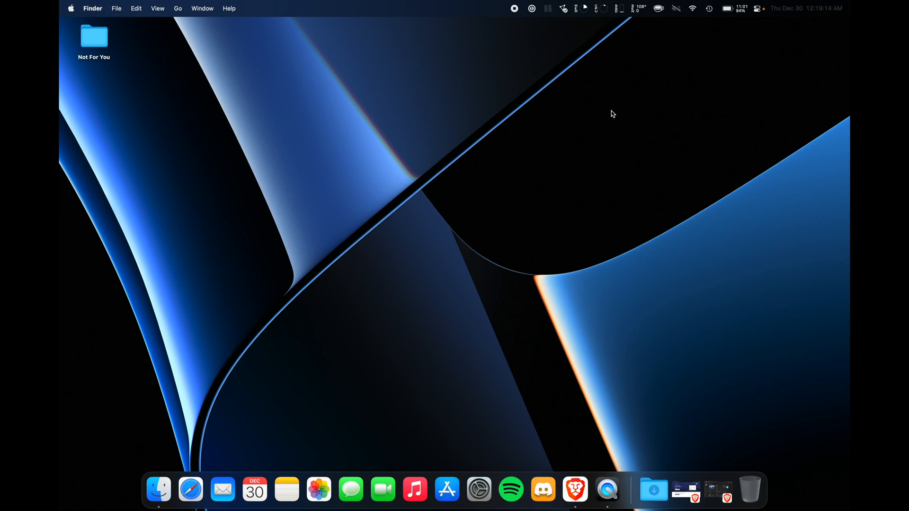
mouse_move(558, 40)
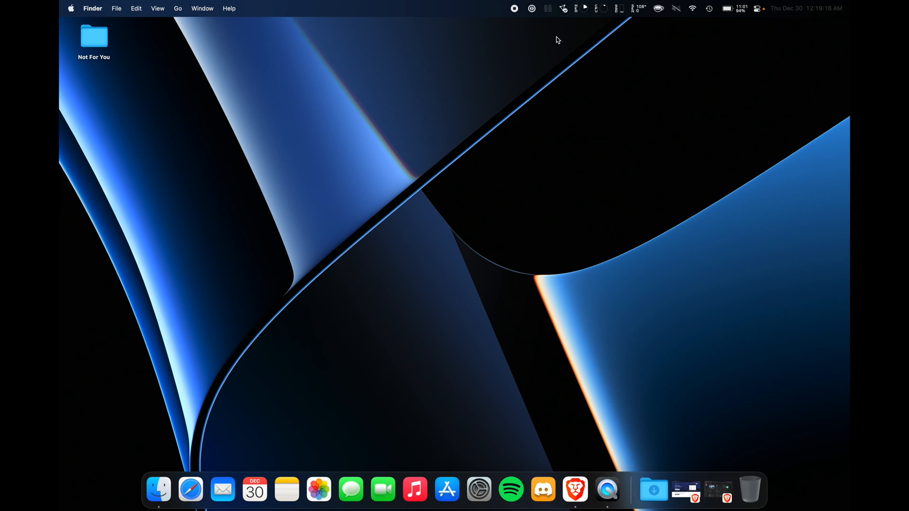
mouse_move(575, 57)
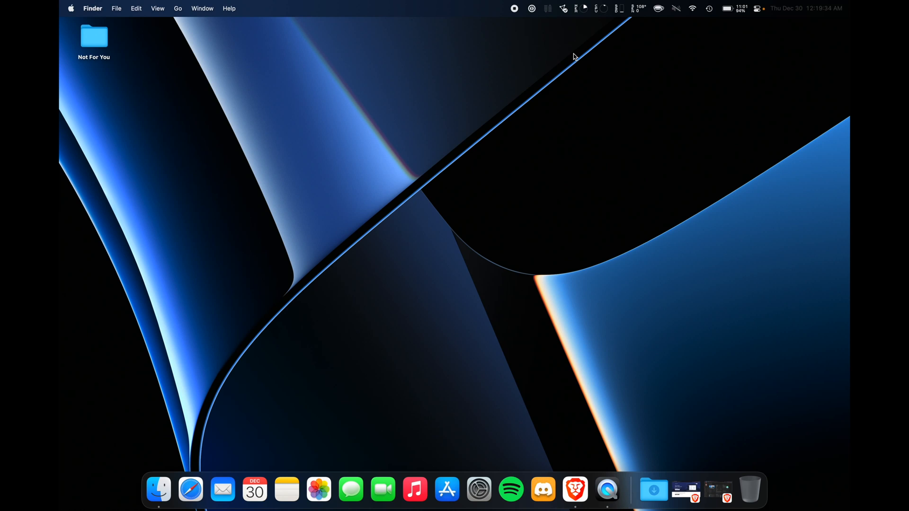
click(531, 9)
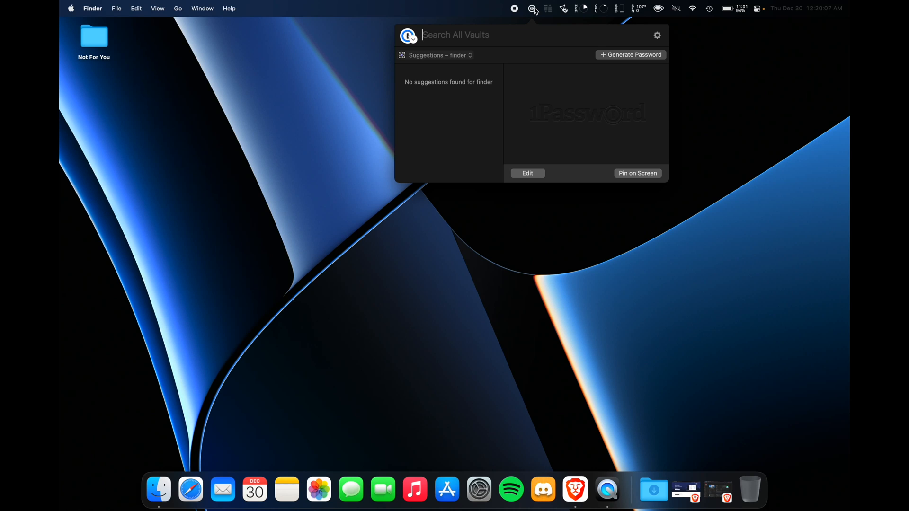
mouse_move(533, 272)
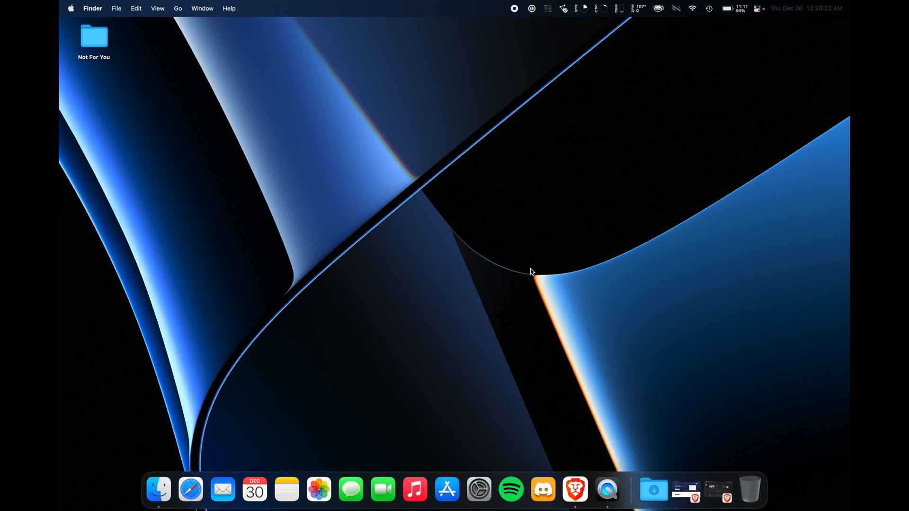
mouse_move(610, 6)
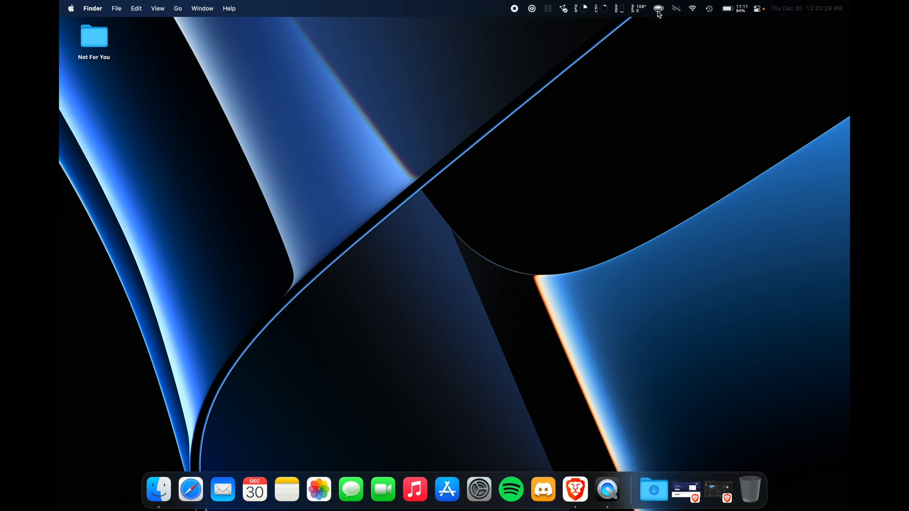
click(709, 8)
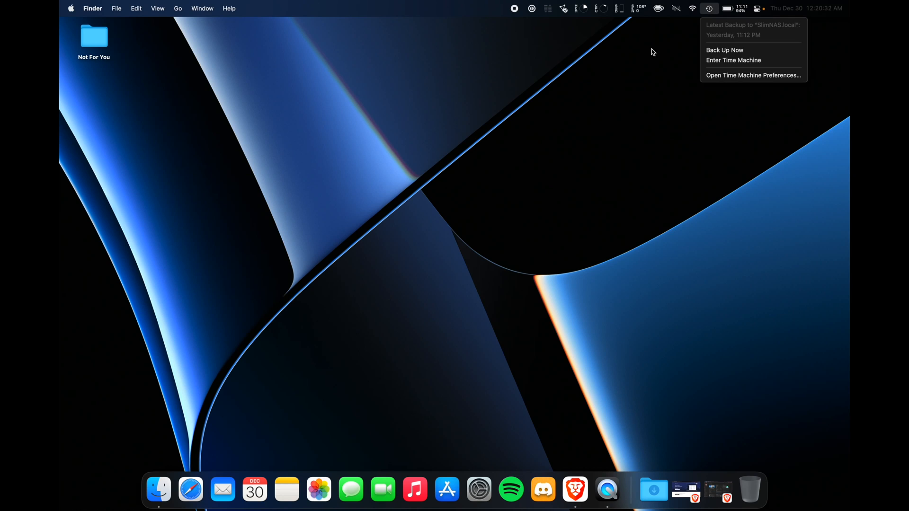
click(546, 244)
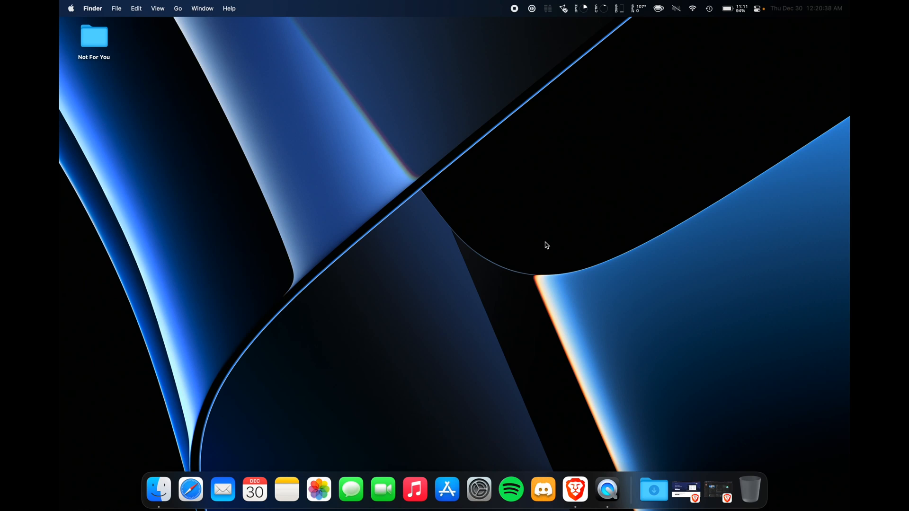
mouse_move(380, 301)
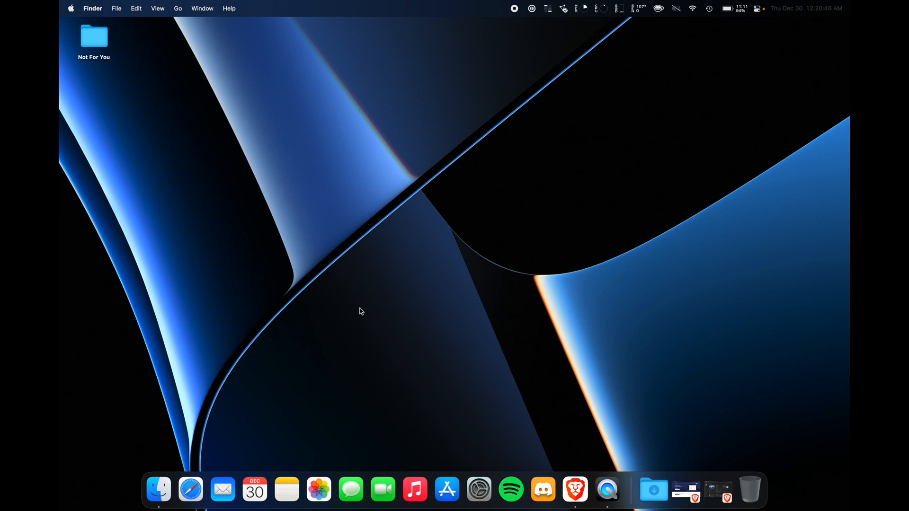
mouse_move(190, 490)
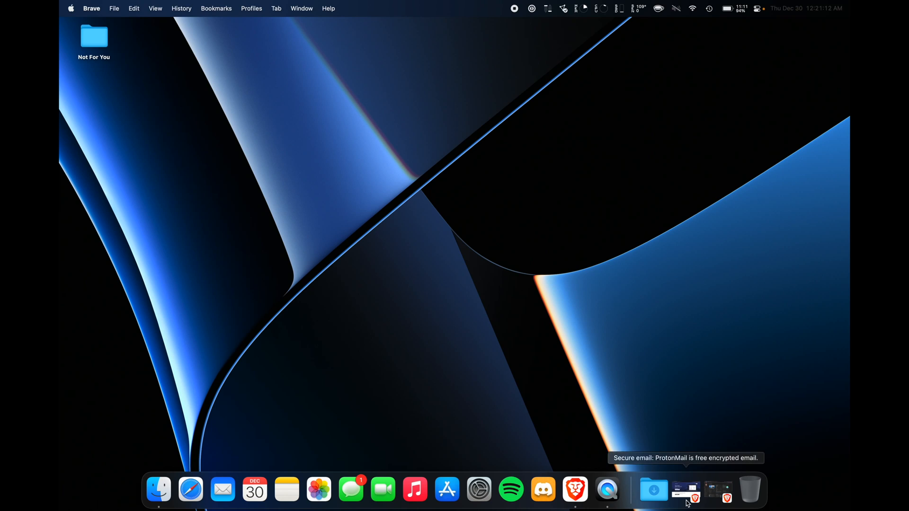
Restore the minimized Brave window showing the ProtonMail homepage from the Dock
click(685, 490)
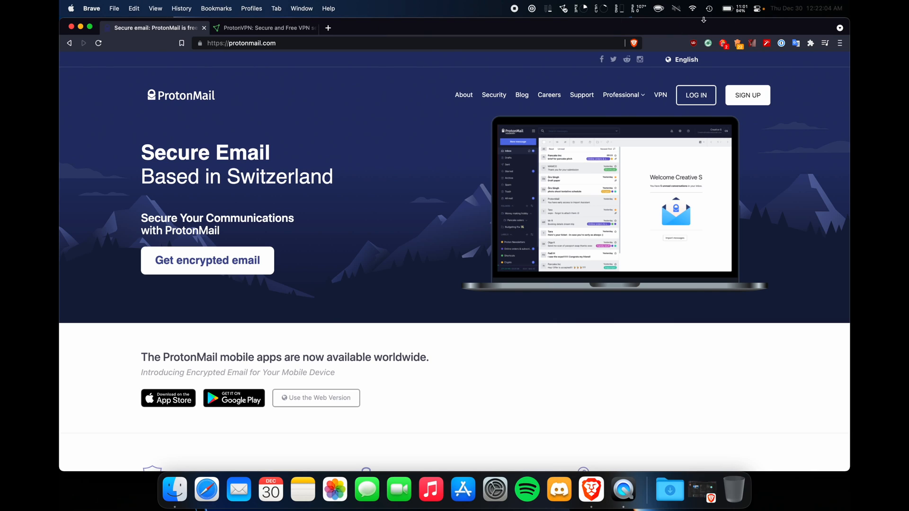
mouse_move(683, 18)
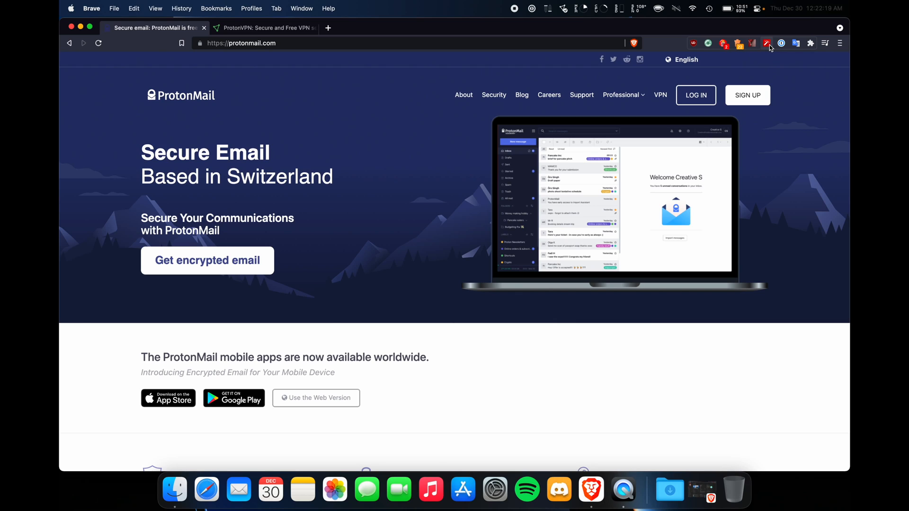
mouse_move(771, 43)
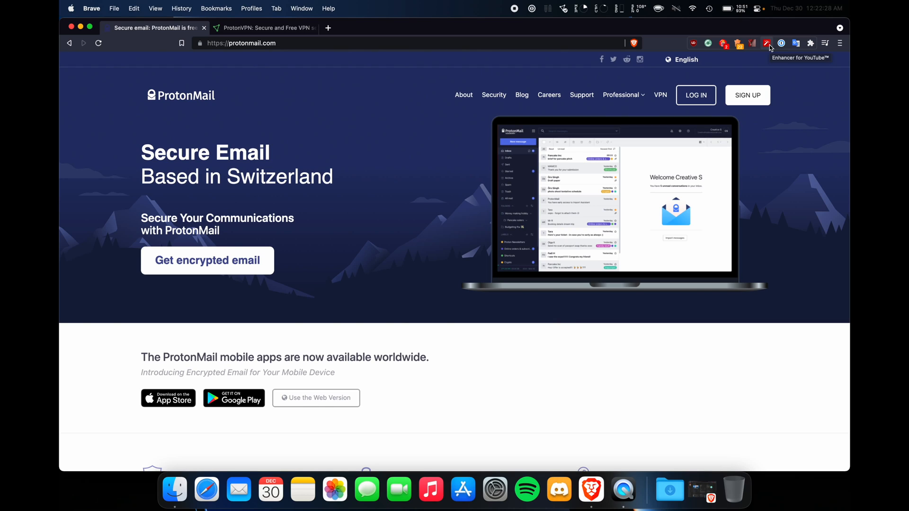
mouse_move(780, 28)
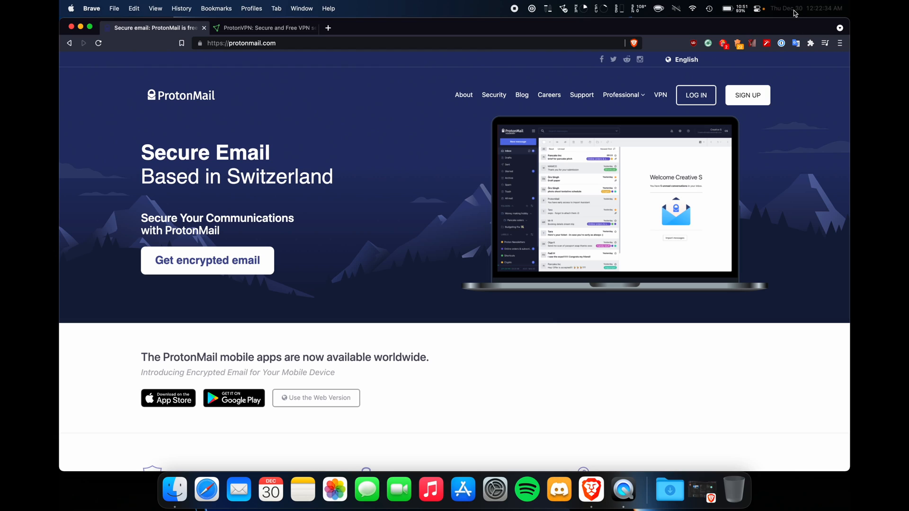
mouse_move(265, 28)
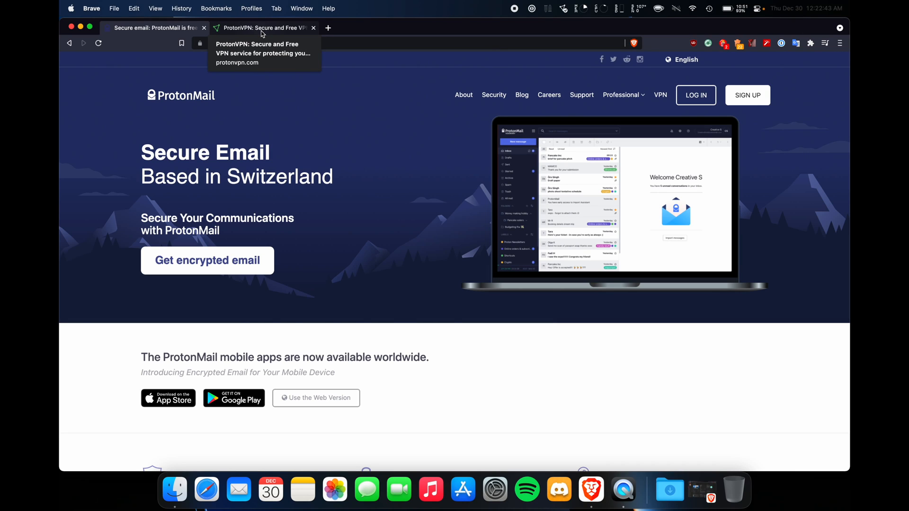
click(156, 28)
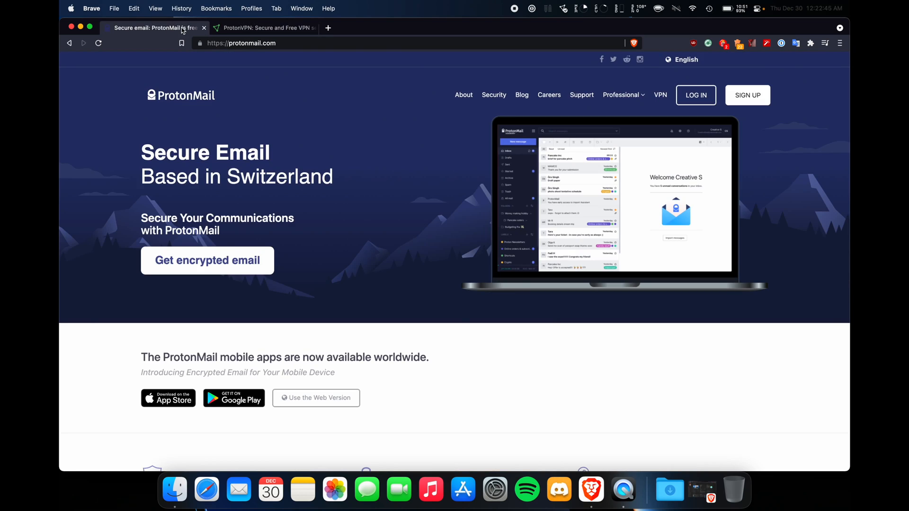
click(264, 28)
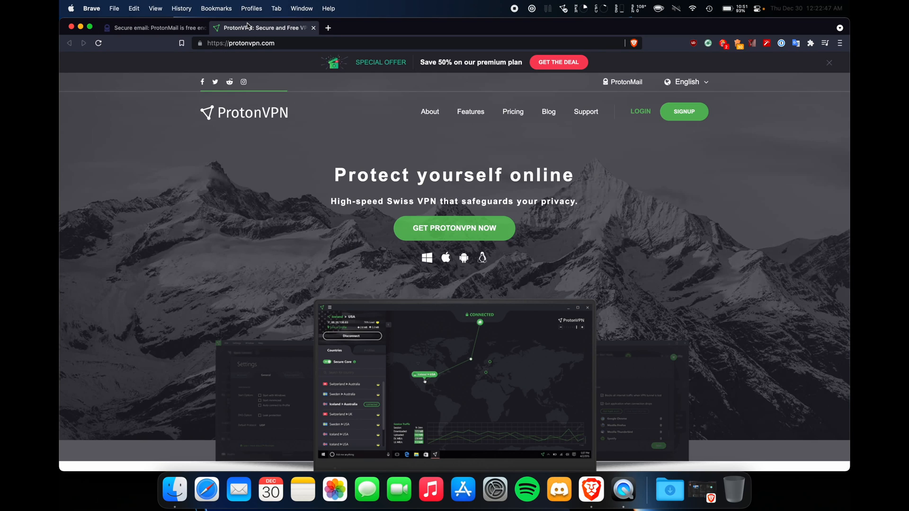
mouse_move(168, 27)
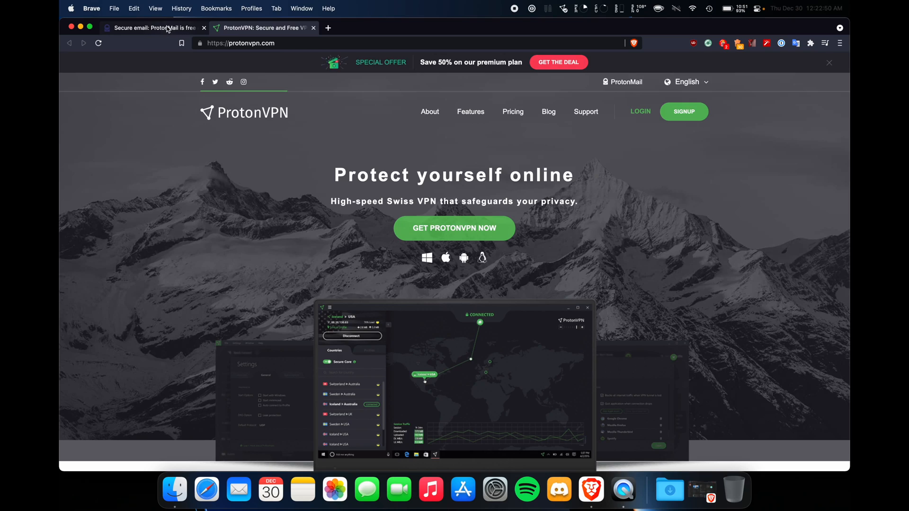
click(151, 27)
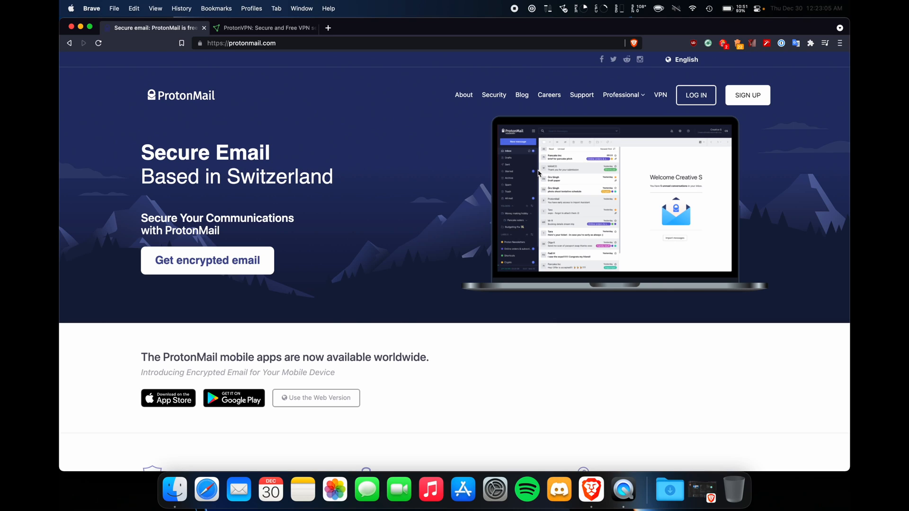
mouse_move(457, 27)
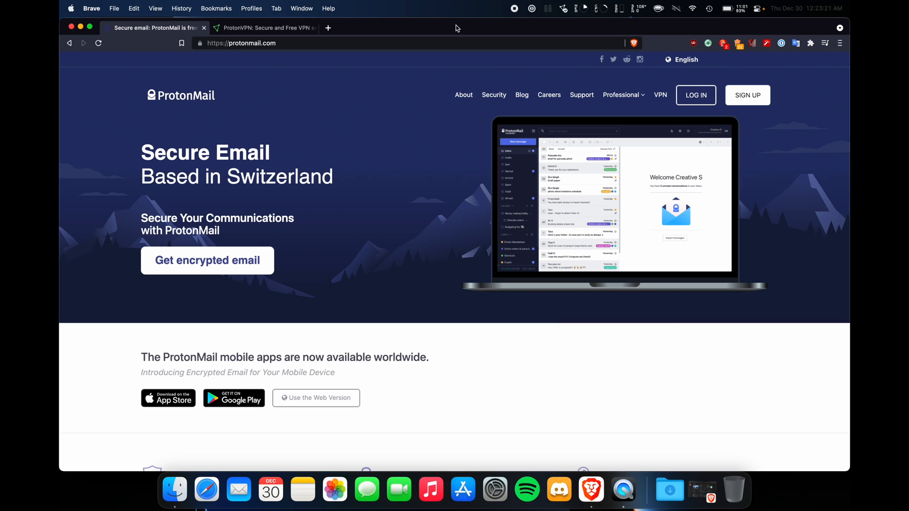
mouse_move(433, 25)
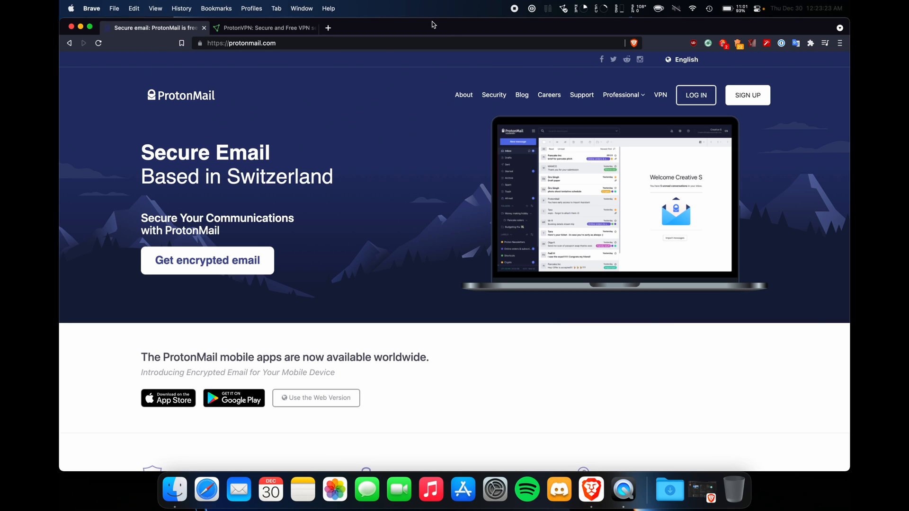
mouse_move(213, 19)
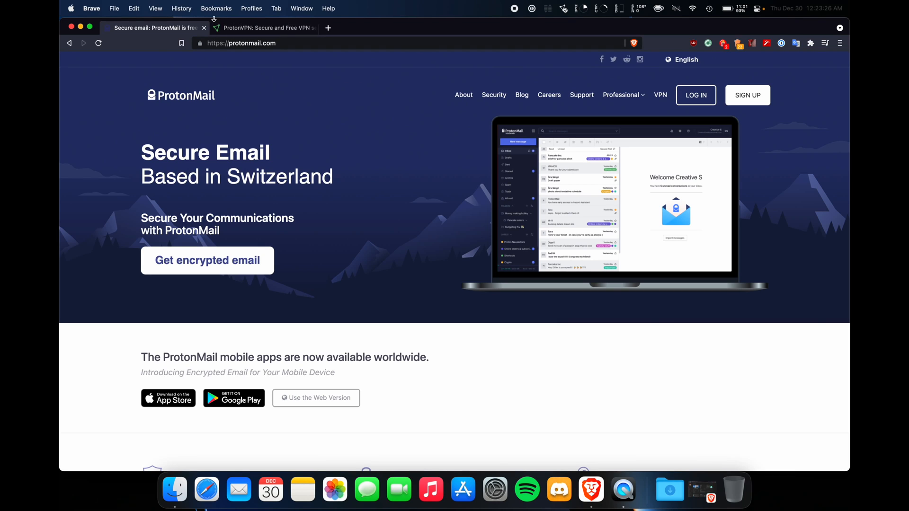
Bring up Launchpad and page to its second screen of apps
text(pixel)
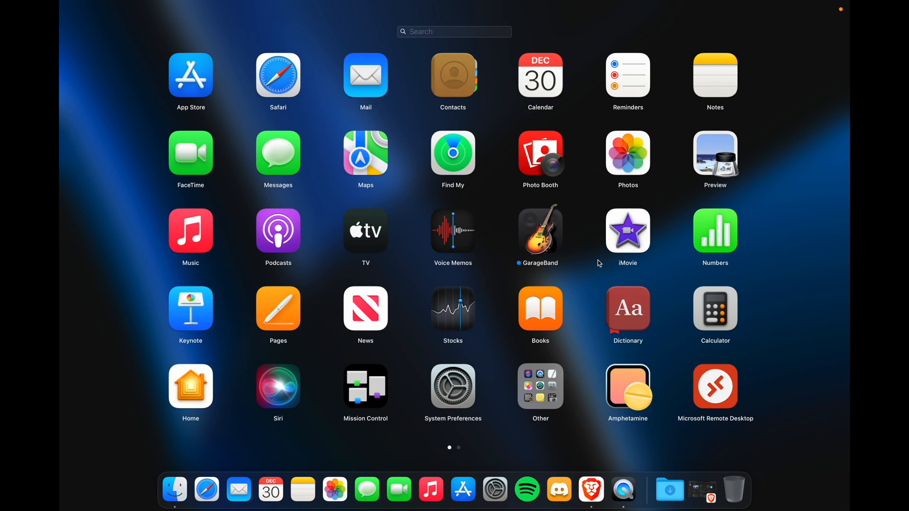
mouse_move(698, 383)
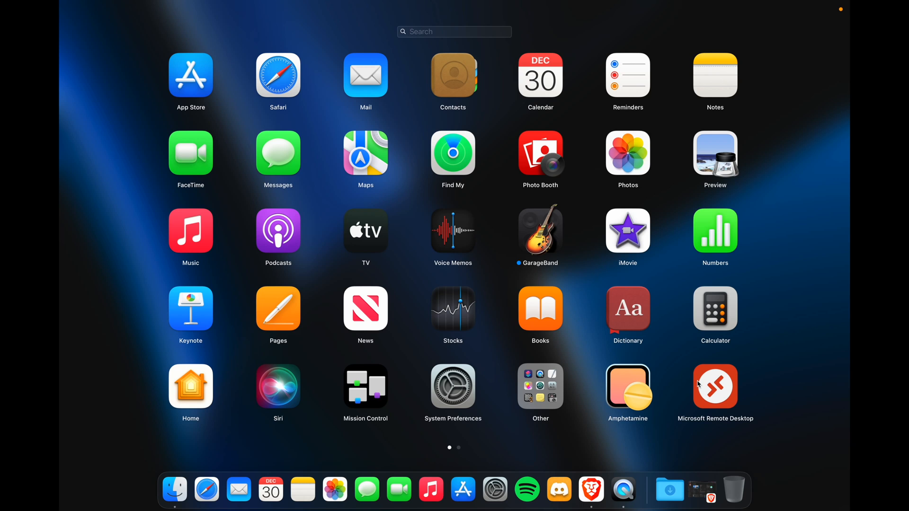
scroll(left, 3)
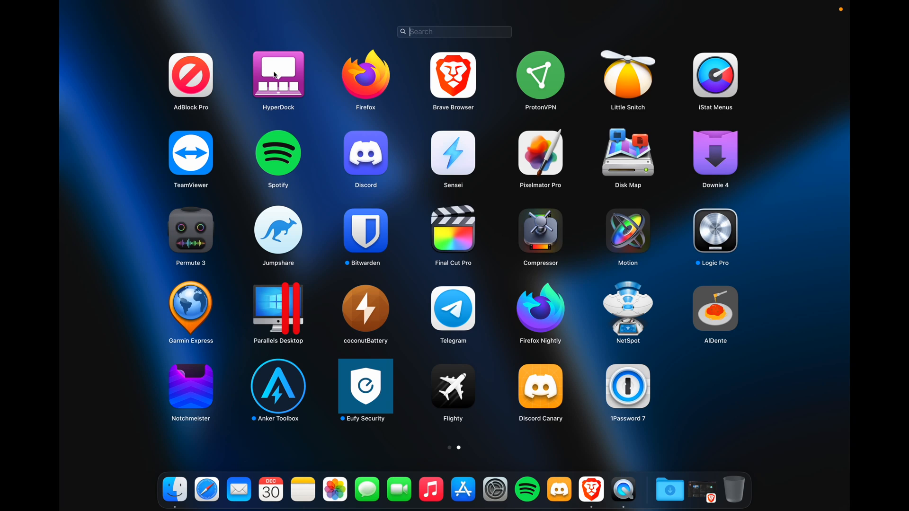
mouse_move(356, 76)
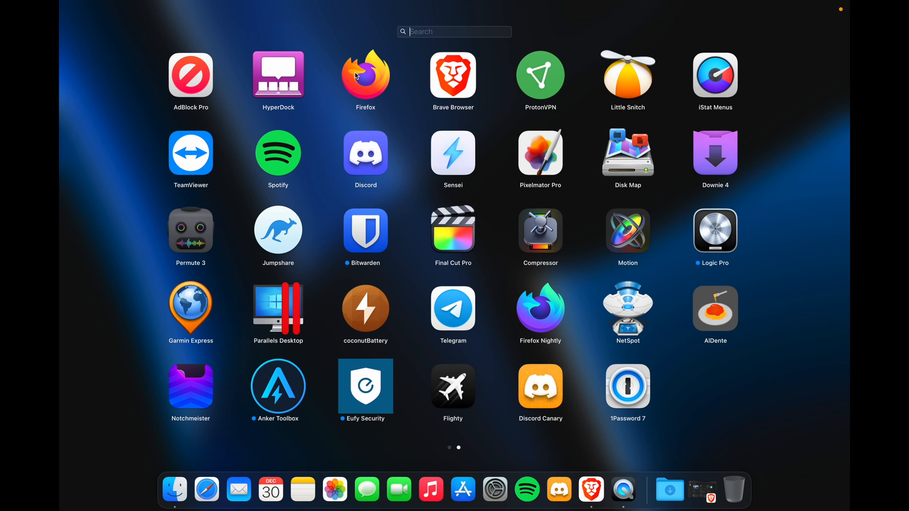
mouse_move(293, 74)
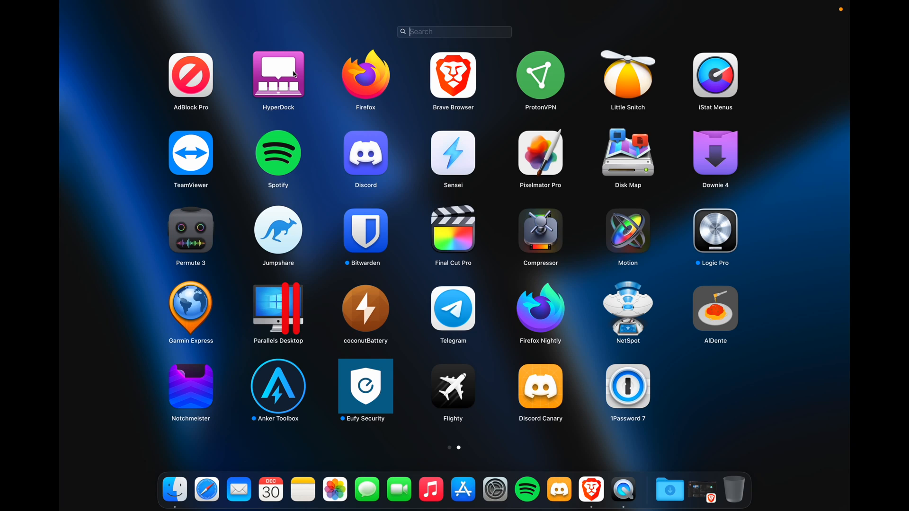
mouse_move(510, 56)
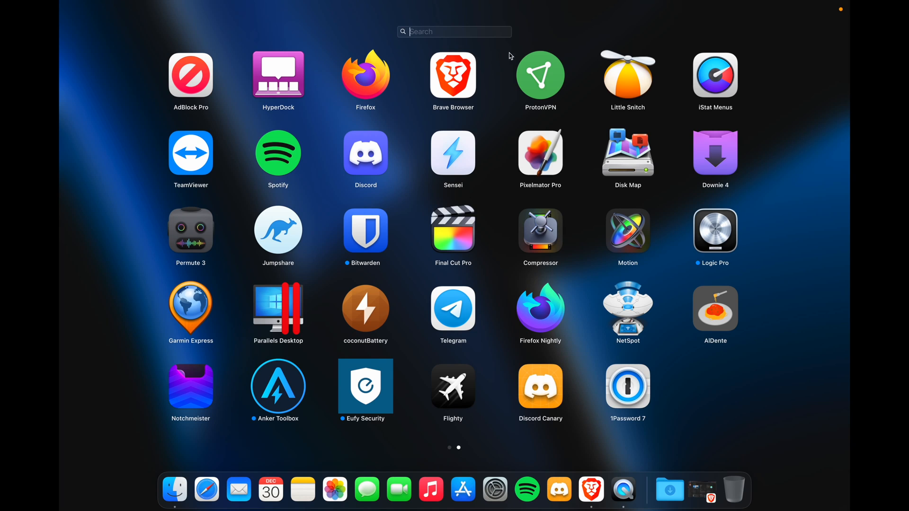
mouse_move(215, 172)
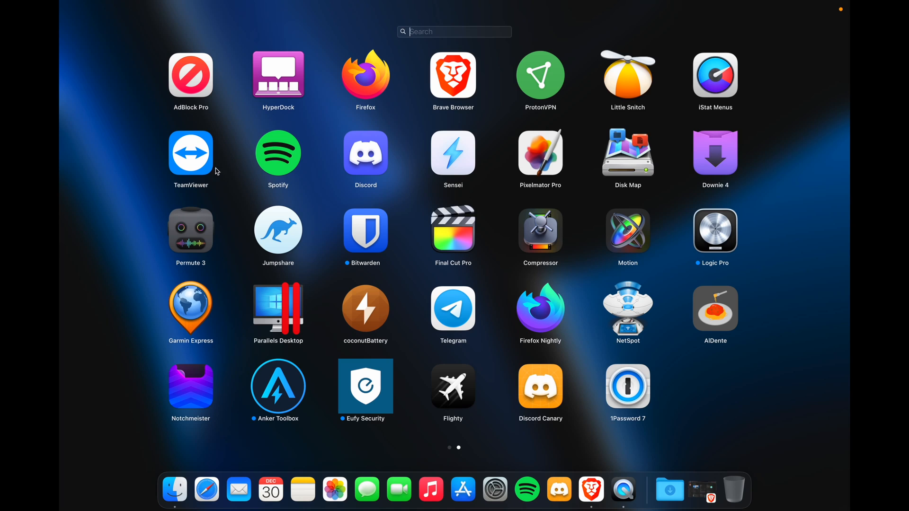
mouse_move(274, 109)
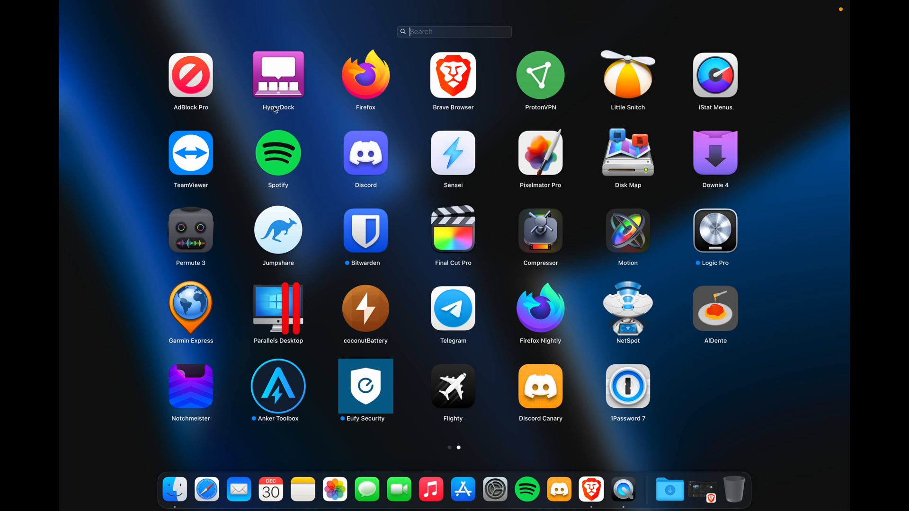
mouse_move(451, 144)
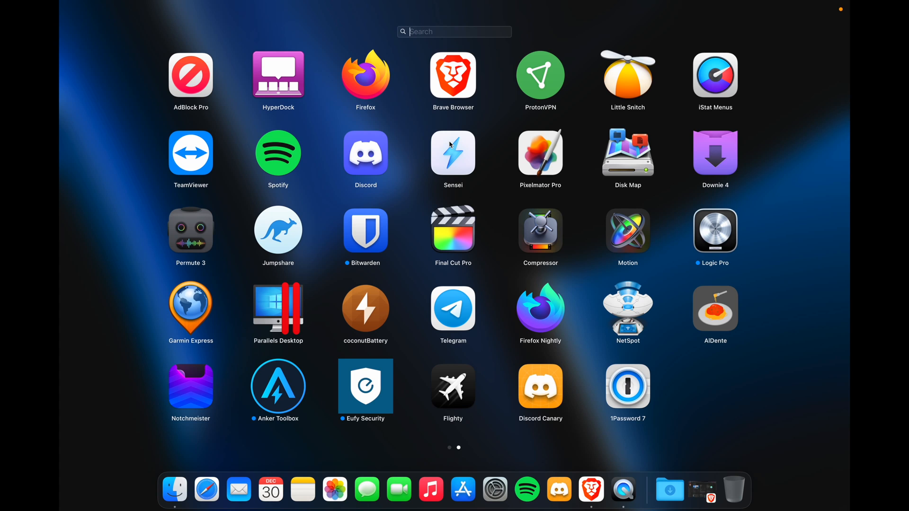
Launch Sensei, review its Battery and Cooling pages (fans at 0 RPM), then return to Launchpad
click(453, 152)
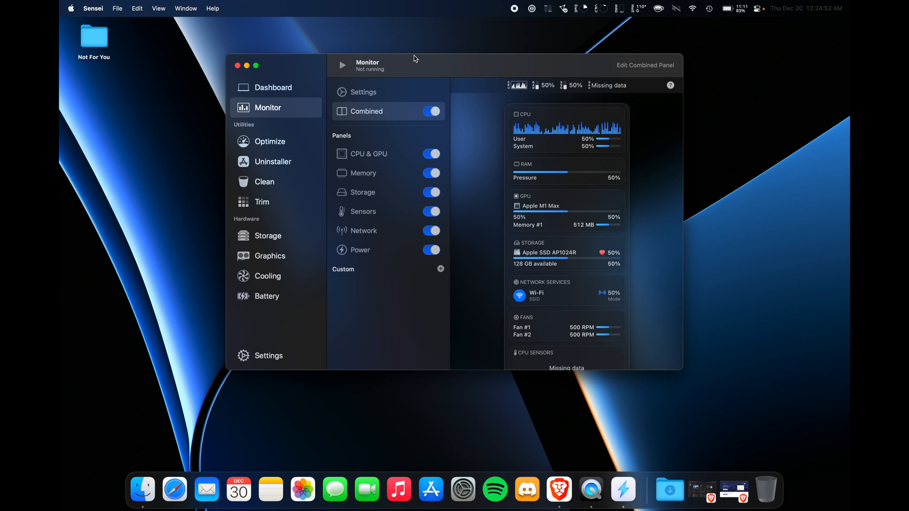
mouse_move(572, 100)
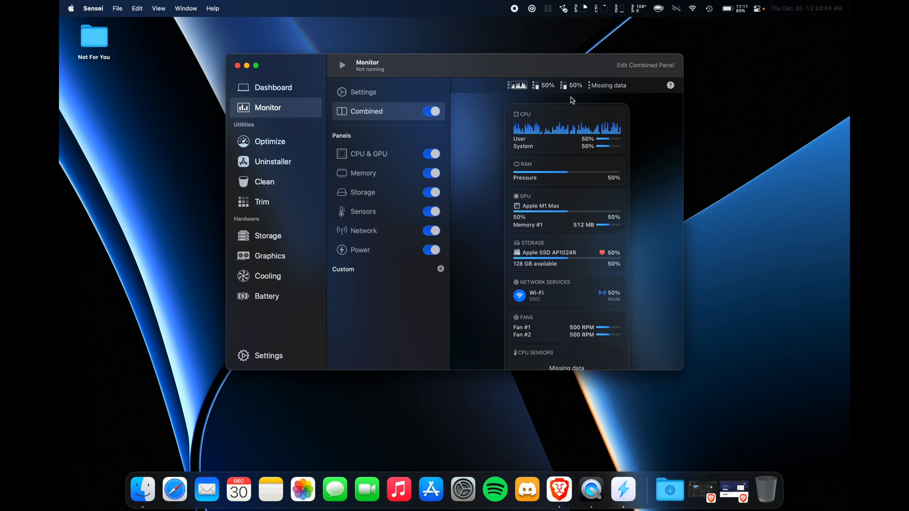
mouse_move(311, 119)
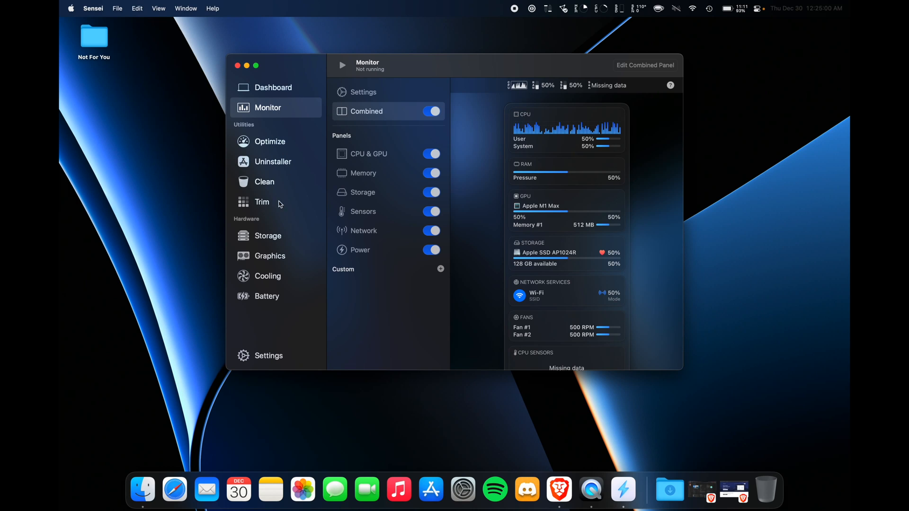
click(267, 297)
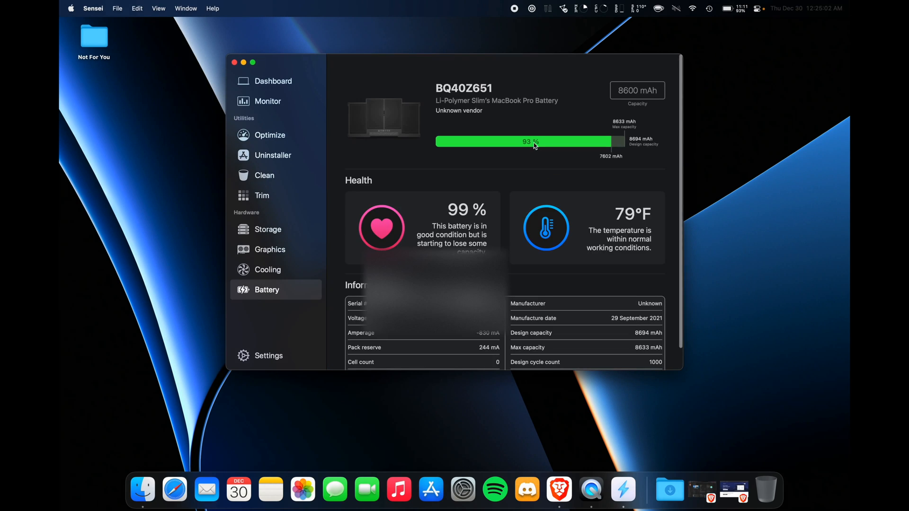
scroll(down, 3)
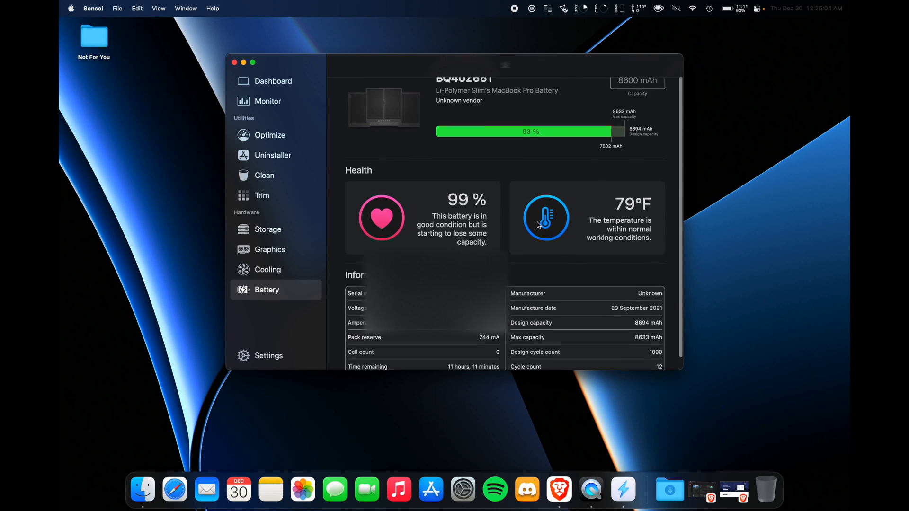
click(267, 270)
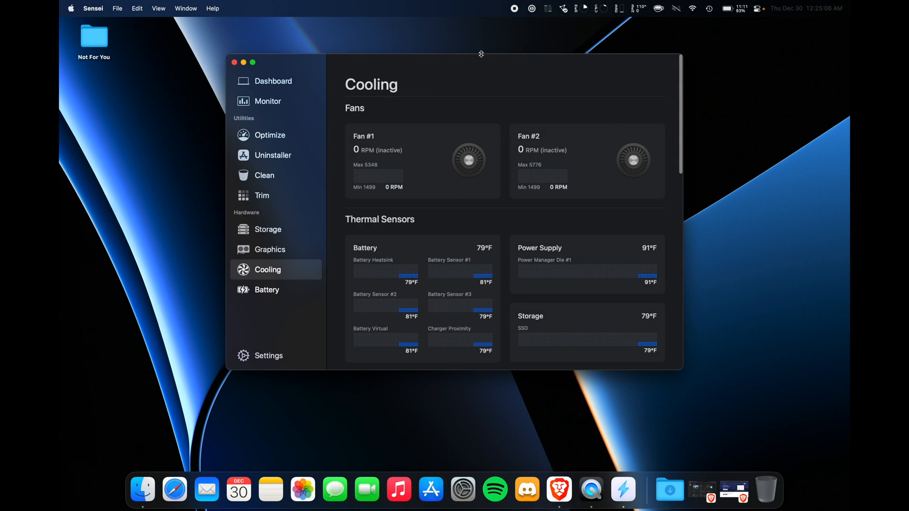
click(234, 62)
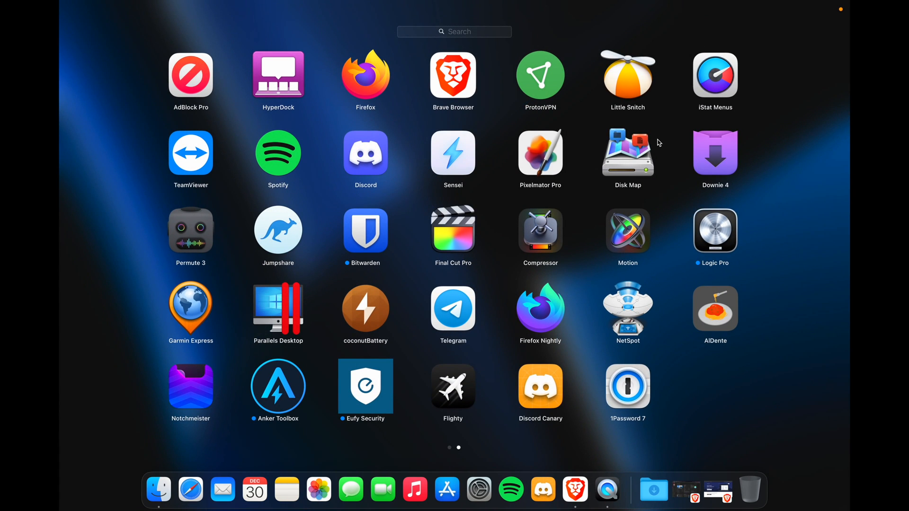
mouse_move(725, 146)
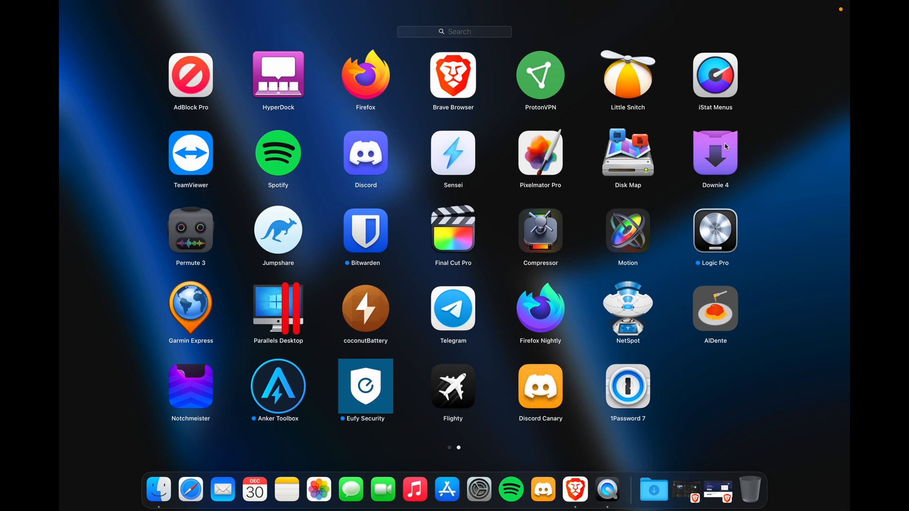
mouse_move(531, 186)
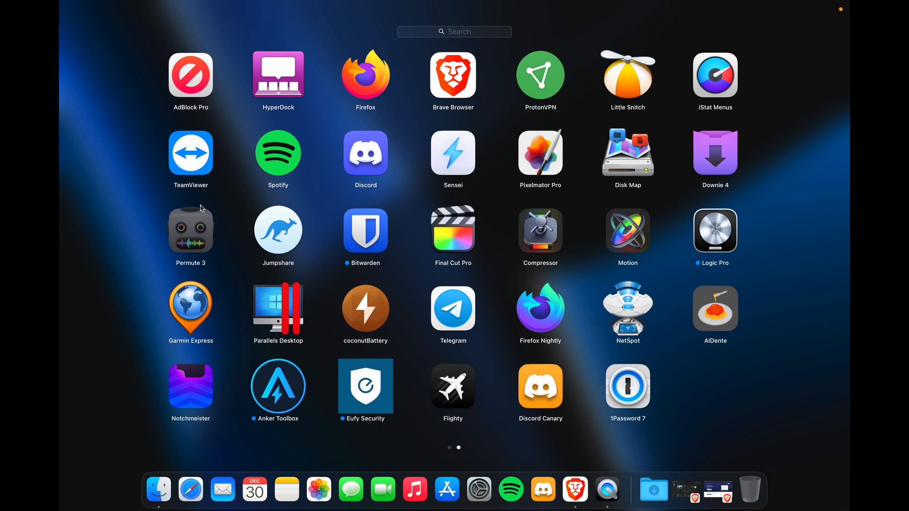
mouse_move(378, 233)
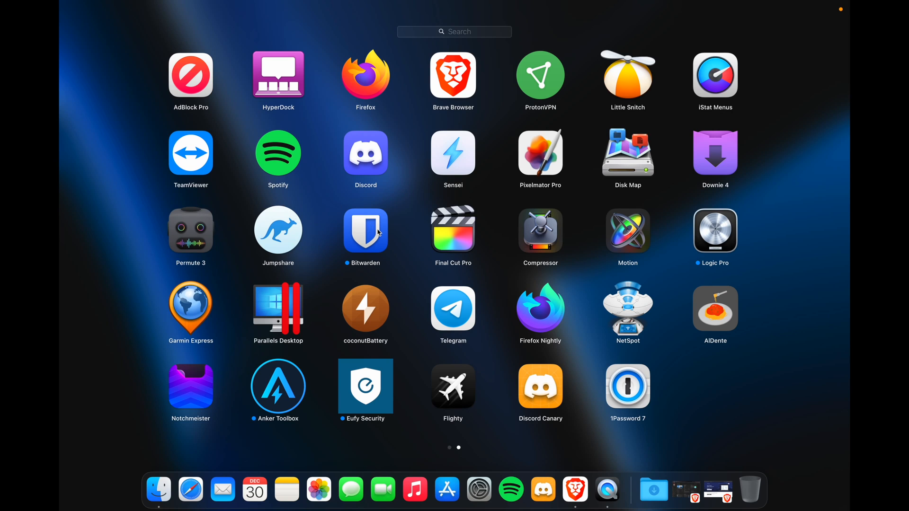
mouse_move(431, 281)
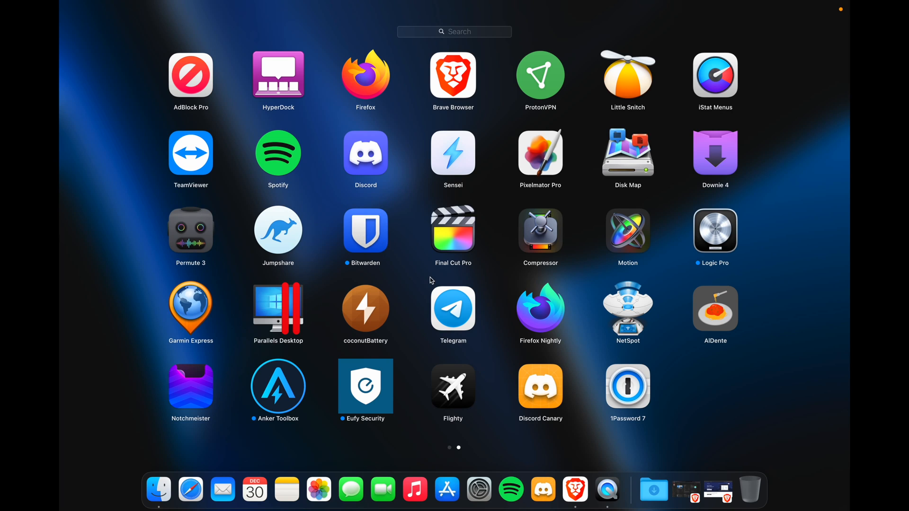
mouse_move(376, 237)
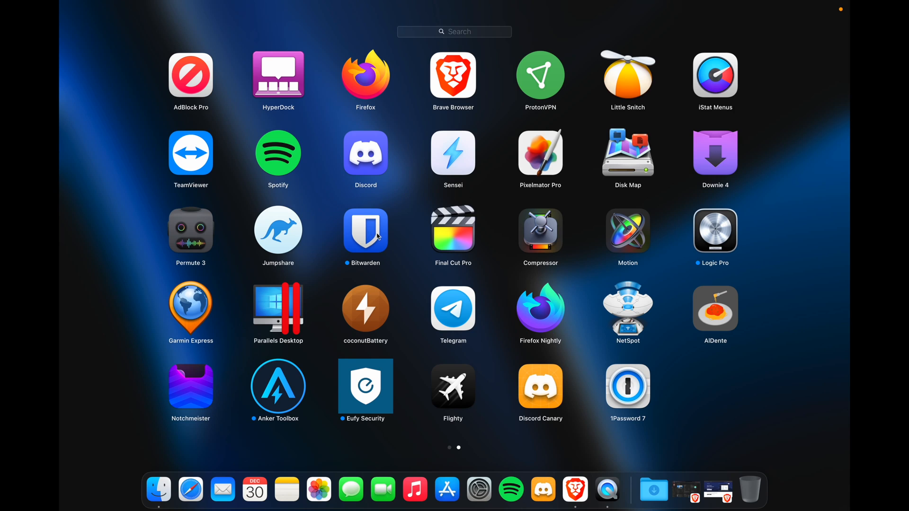
mouse_move(639, 427)
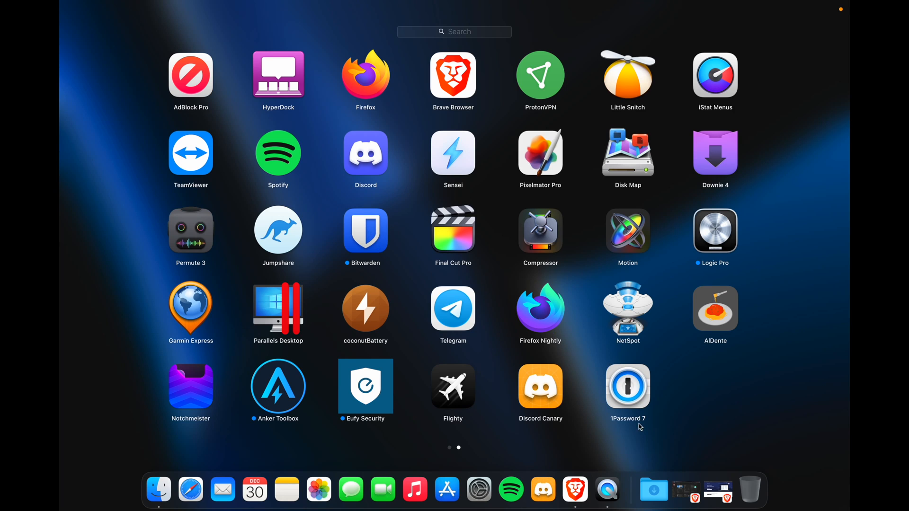
mouse_move(492, 212)
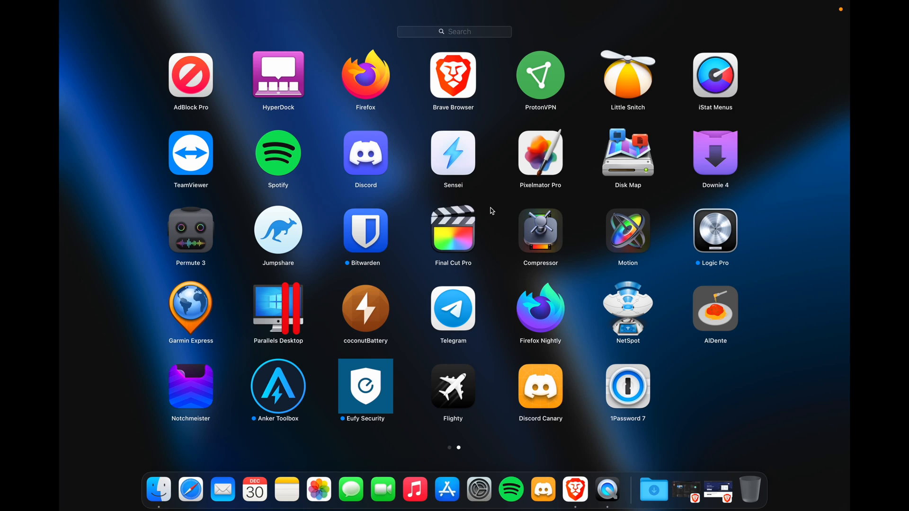
mouse_move(603, 218)
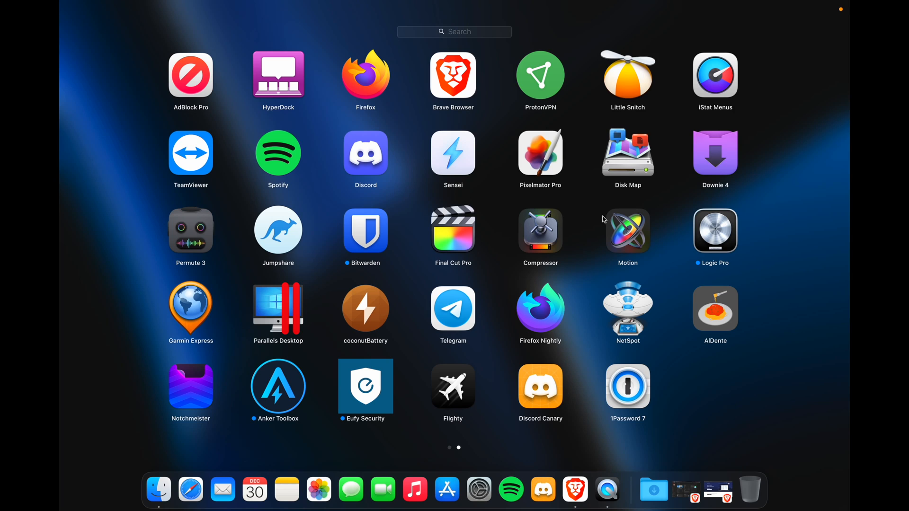
mouse_move(220, 255)
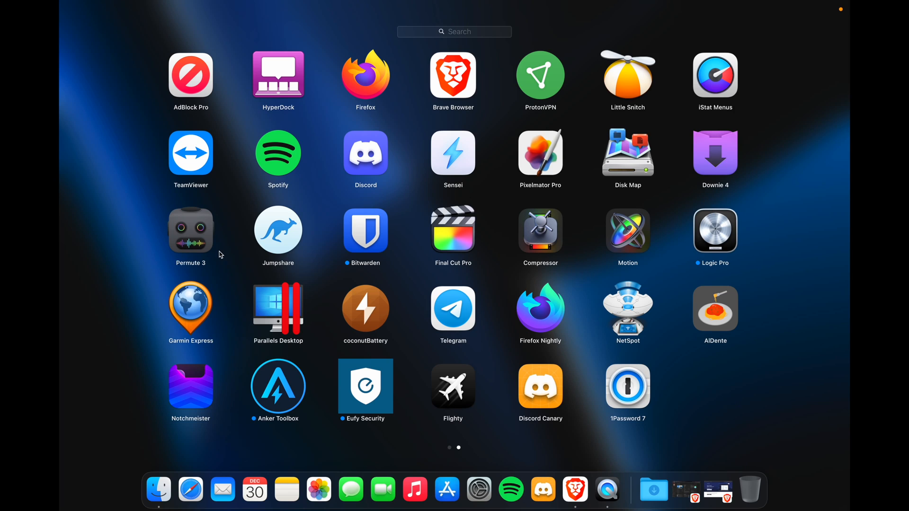
mouse_move(215, 284)
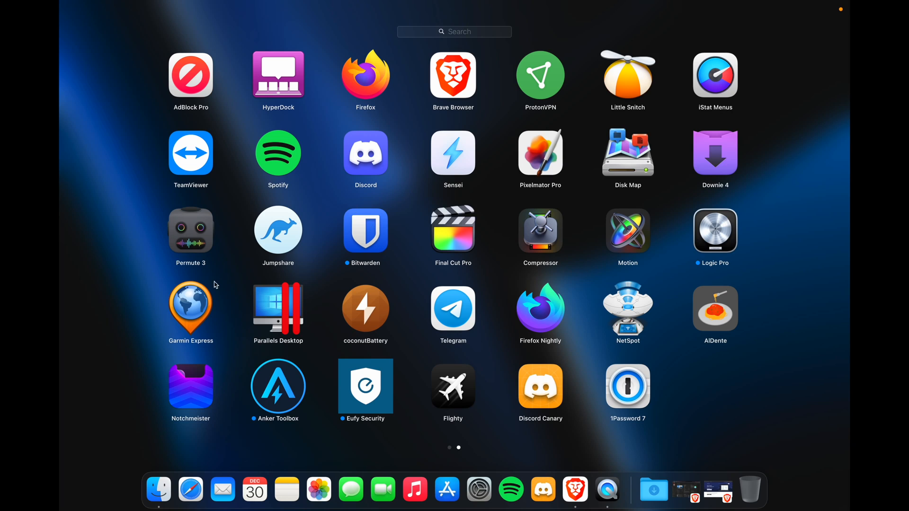
mouse_move(283, 323)
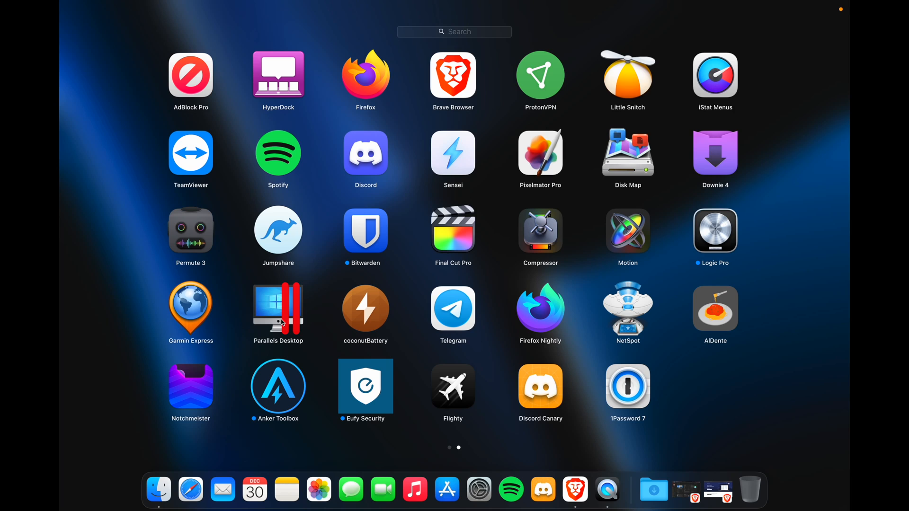
mouse_move(293, 315)
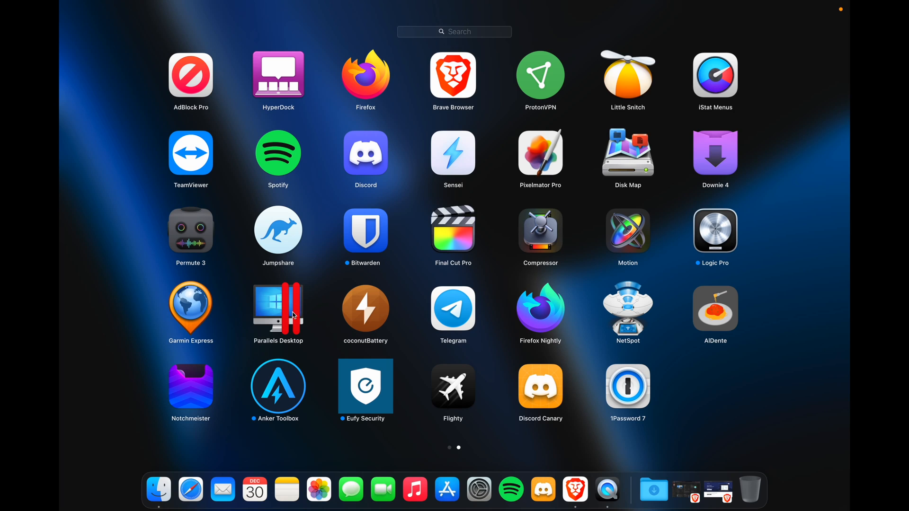
mouse_move(462, 295)
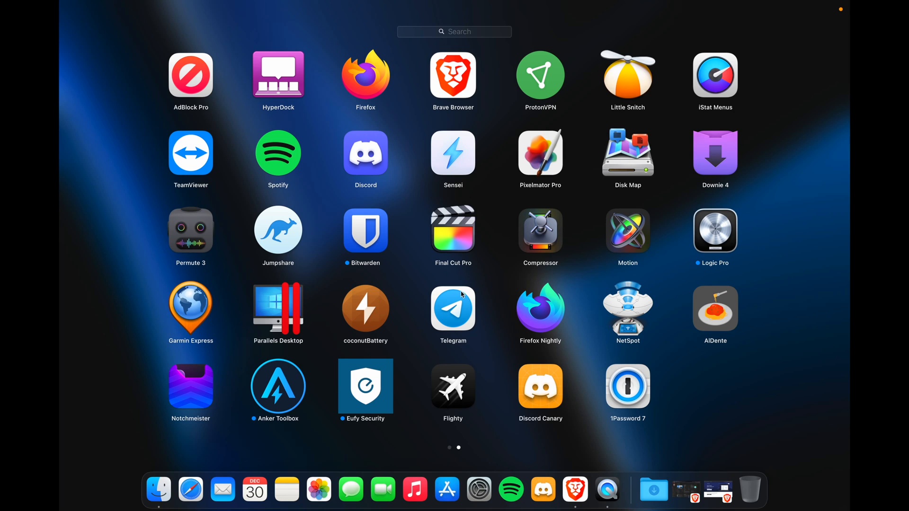
mouse_move(672, 306)
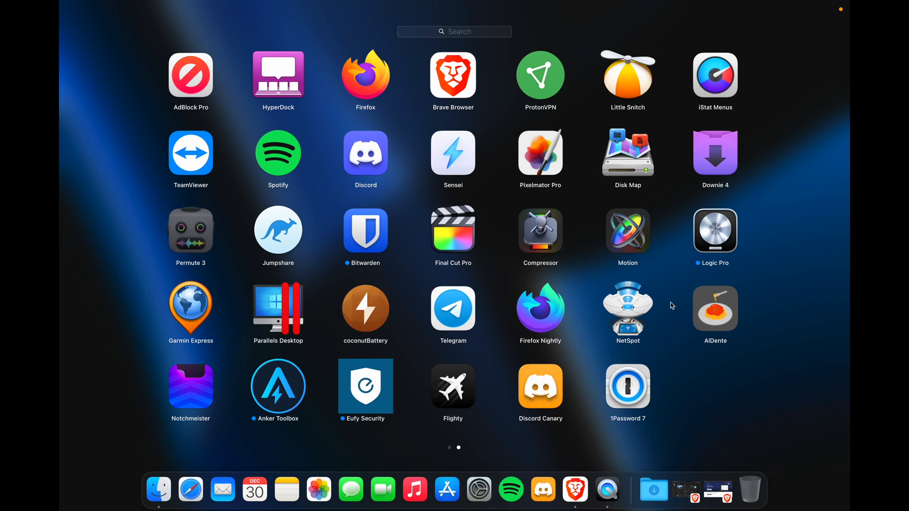
mouse_move(594, 244)
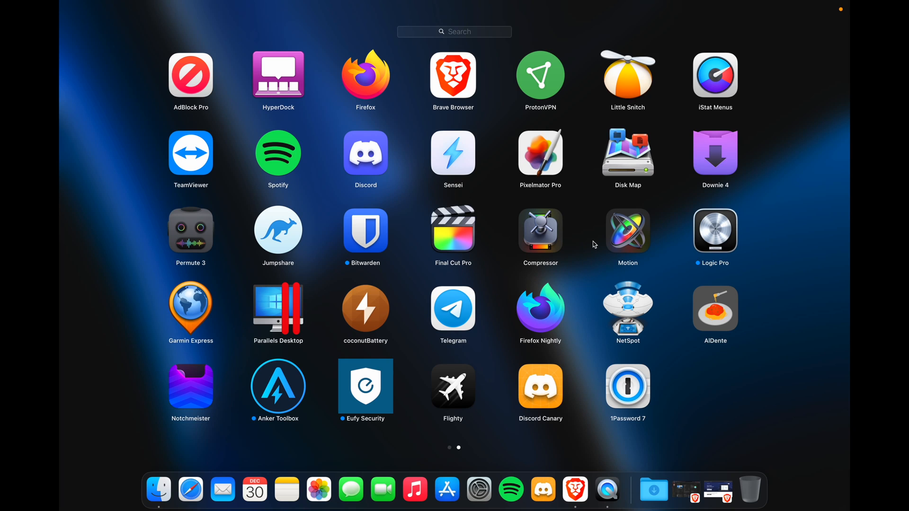
mouse_move(555, 322)
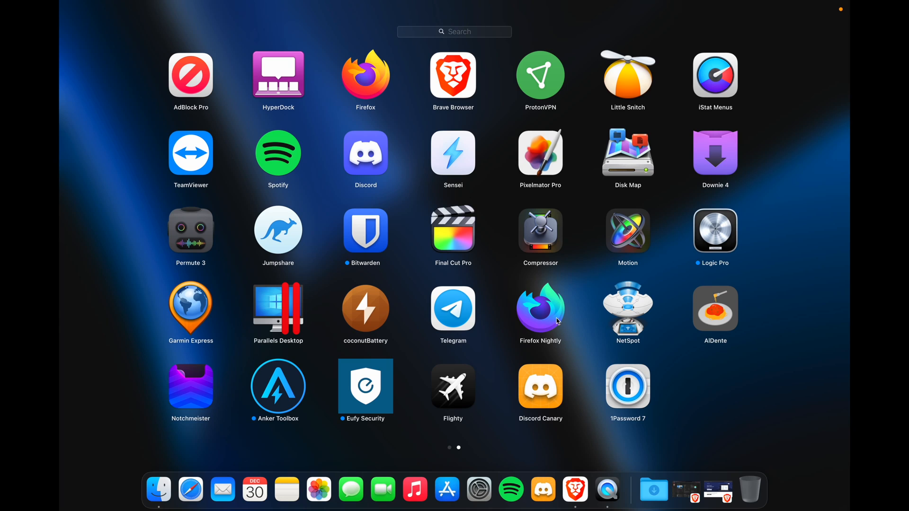
mouse_move(584, 356)
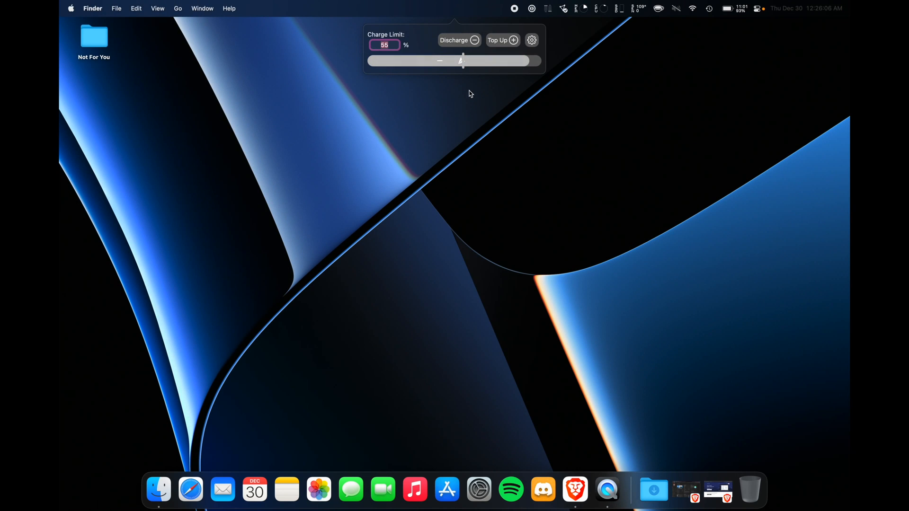
mouse_move(495, 146)
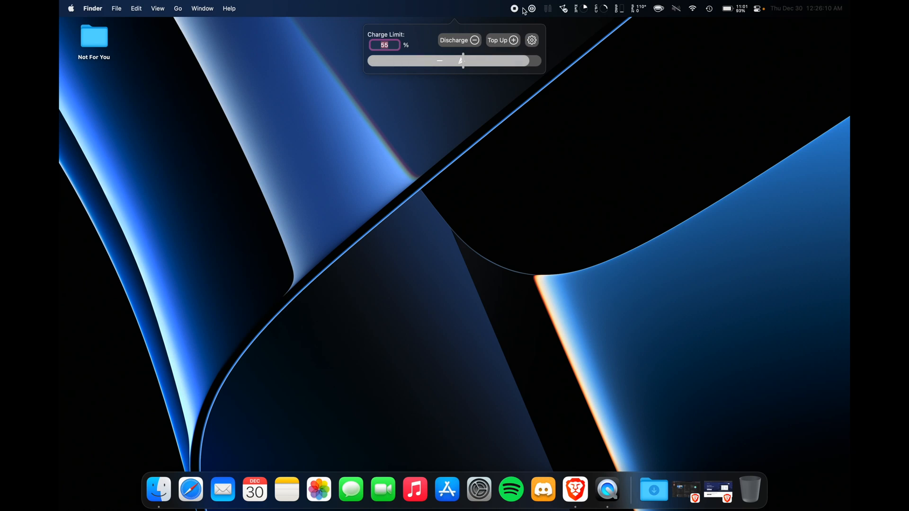
mouse_move(473, 81)
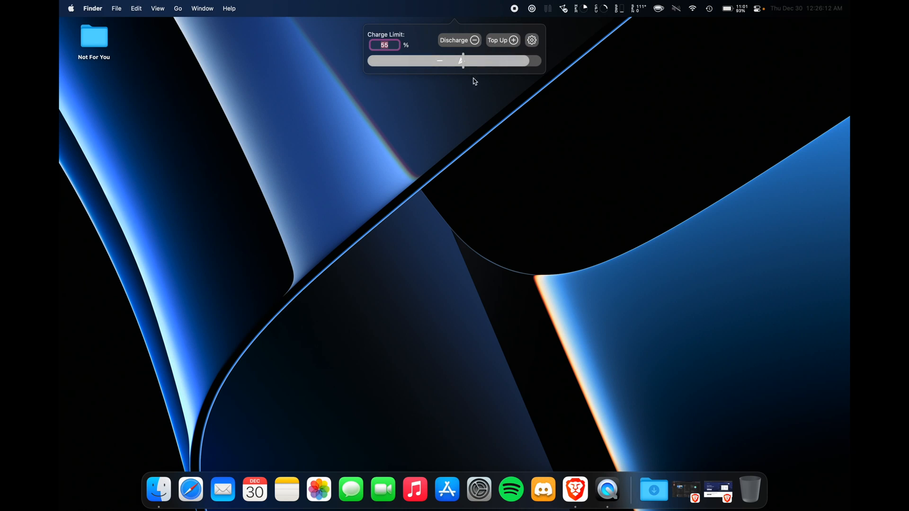
mouse_move(463, 62)
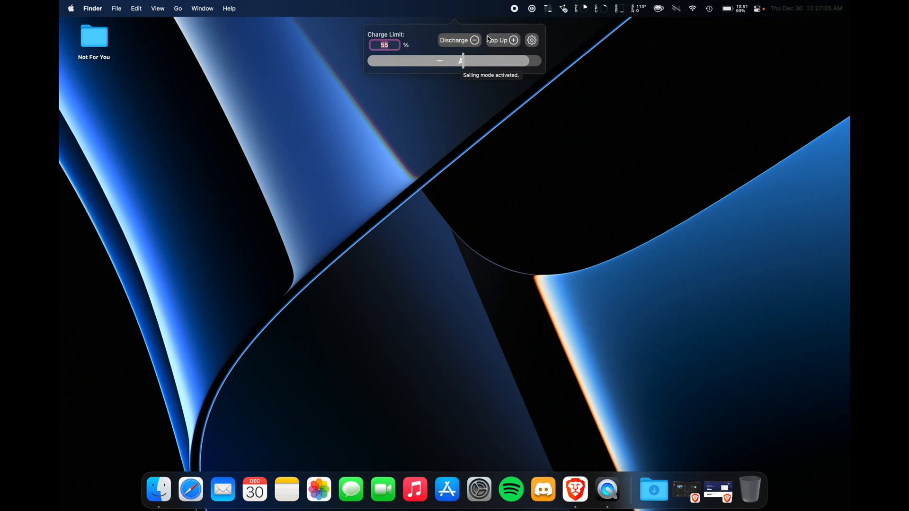
Review AlDente's Charge Settings (sailing 10%, heat protection 35°C), then return to General Settings
click(531, 40)
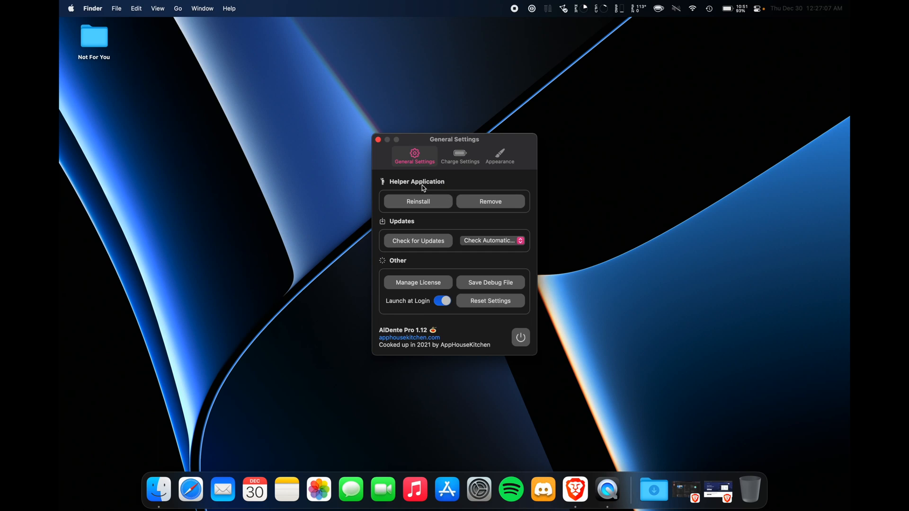
click(460, 155)
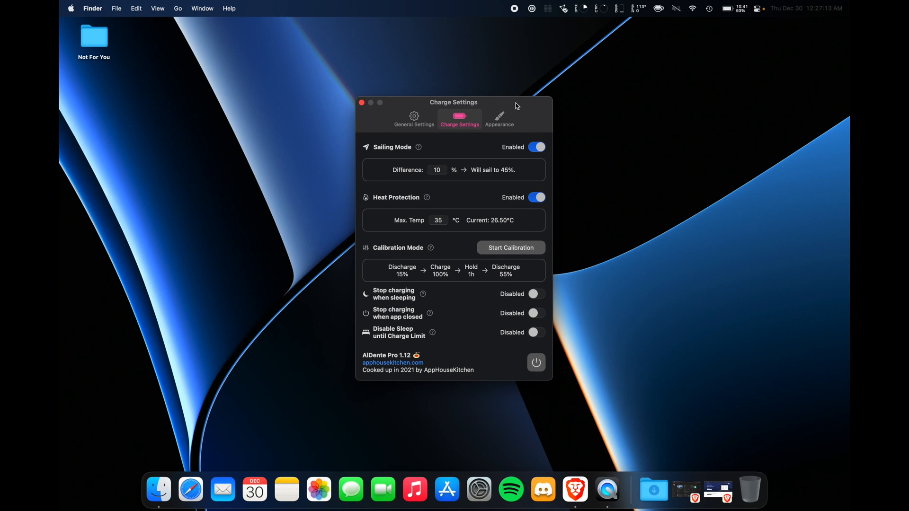
mouse_move(448, 166)
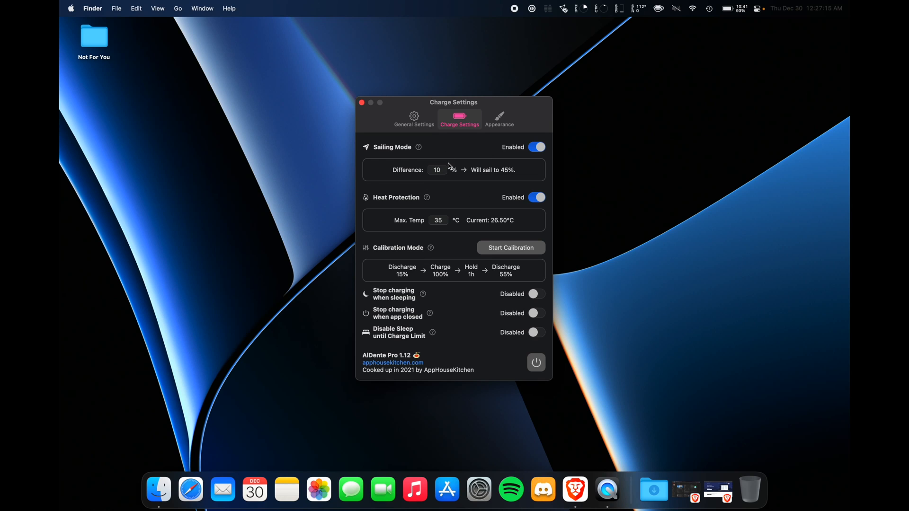
mouse_move(465, 147)
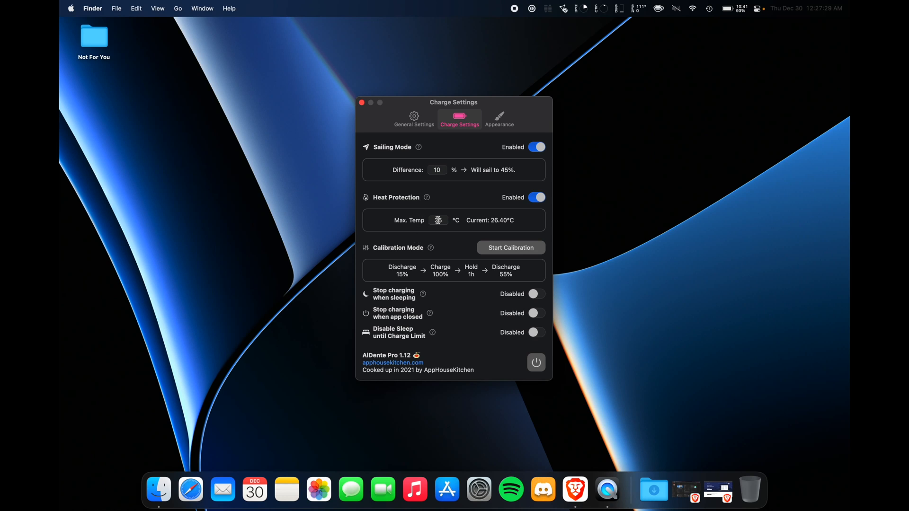
mouse_move(454, 203)
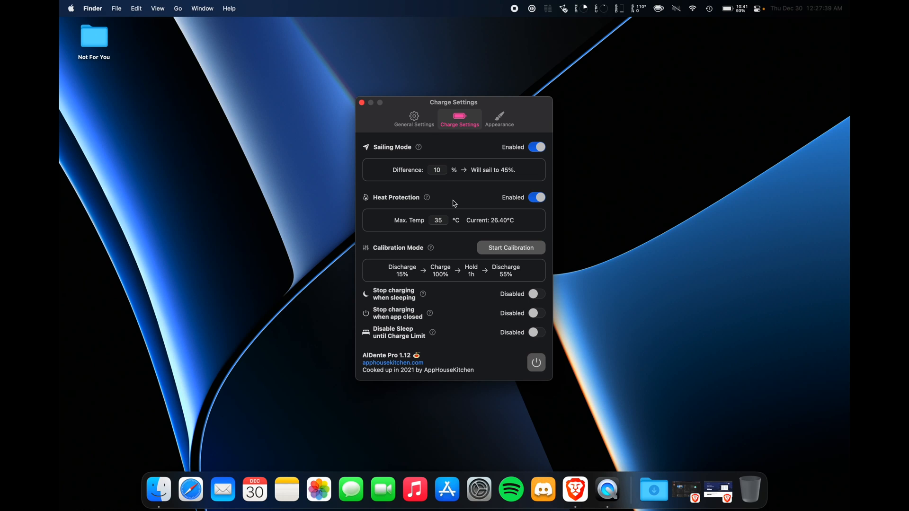
mouse_move(419, 131)
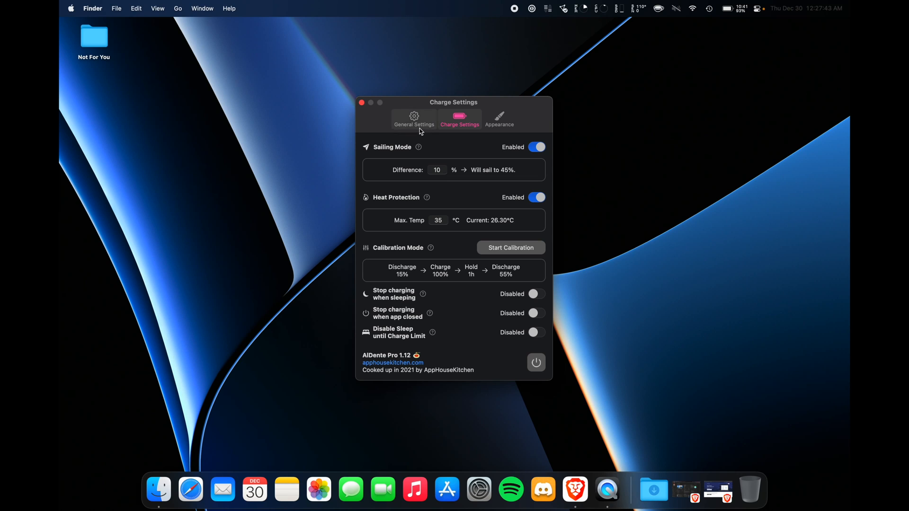
click(414, 120)
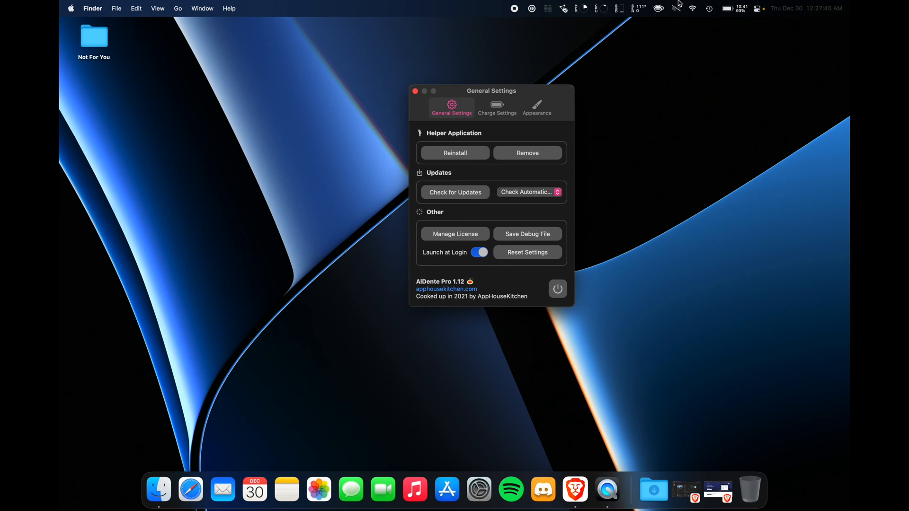
click(726, 8)
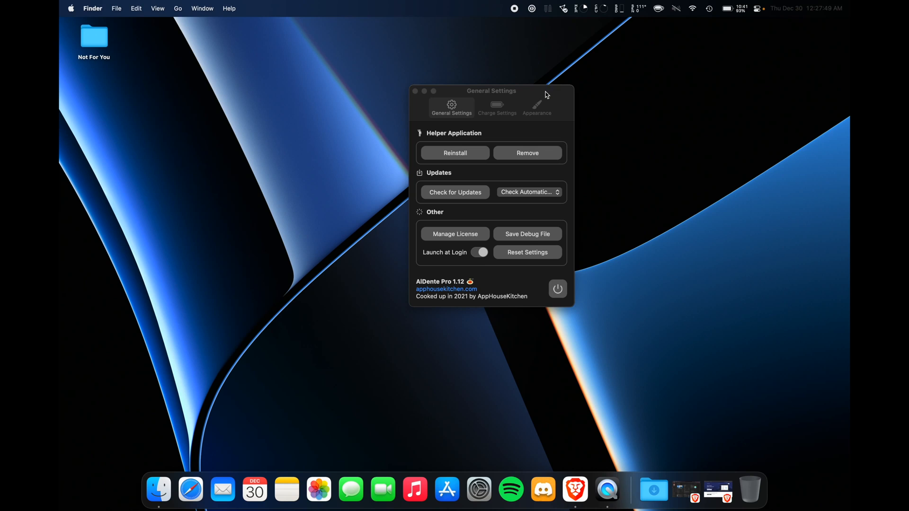
click(479, 252)
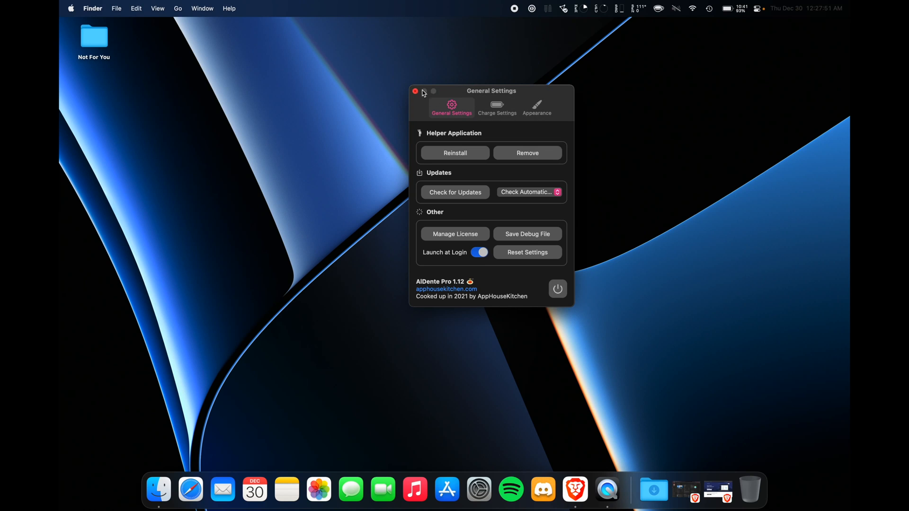
Close the AlDente settings window and dismiss its 55% charge-limit panel
click(415, 91)
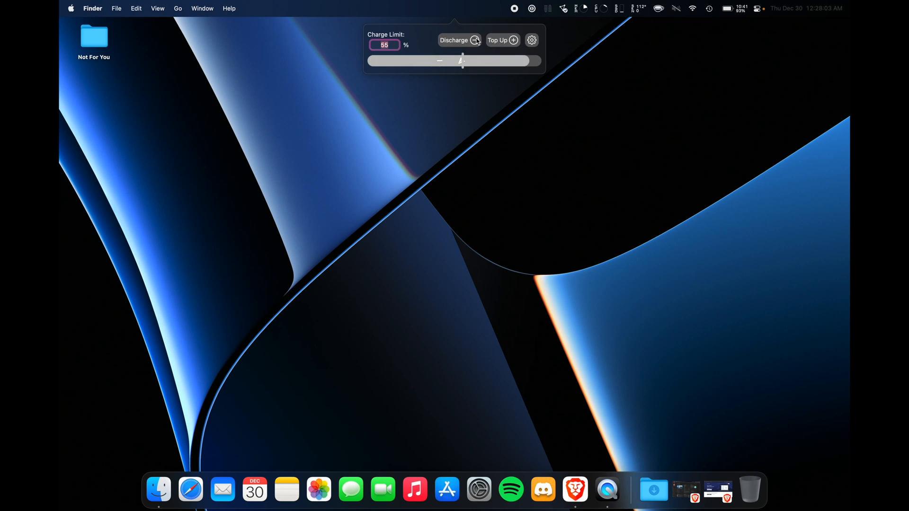
click(600, 260)
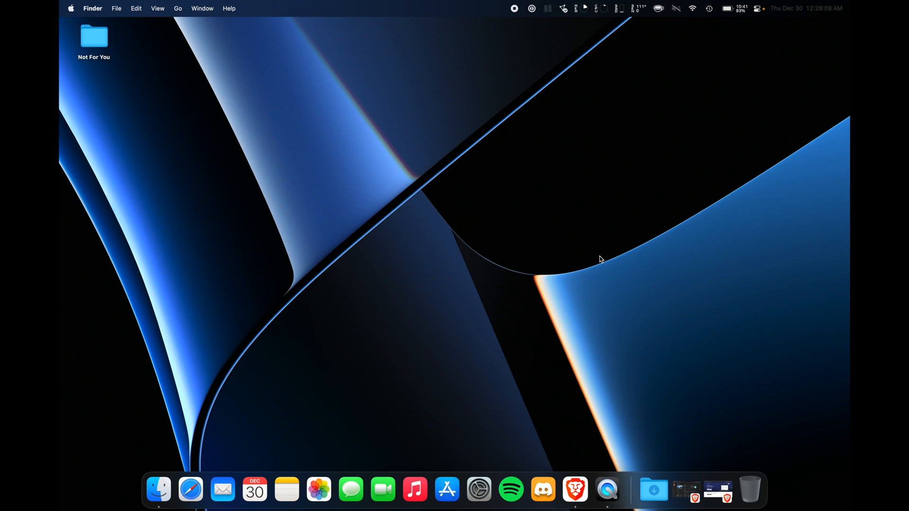
Launch Notchmeister and cycle the notch effect through Cylon, Plasma Leak, Festive and Nano Radar
click(607, 489)
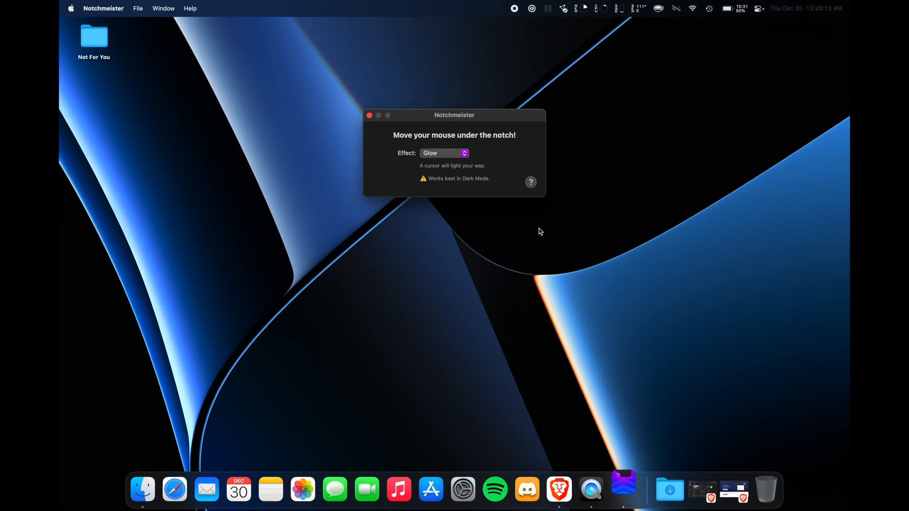
mouse_move(475, 9)
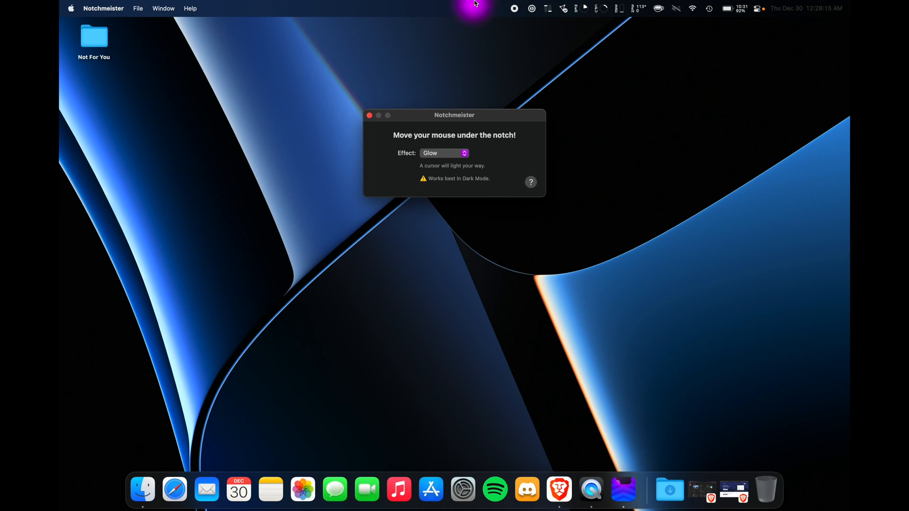
mouse_move(398, 5)
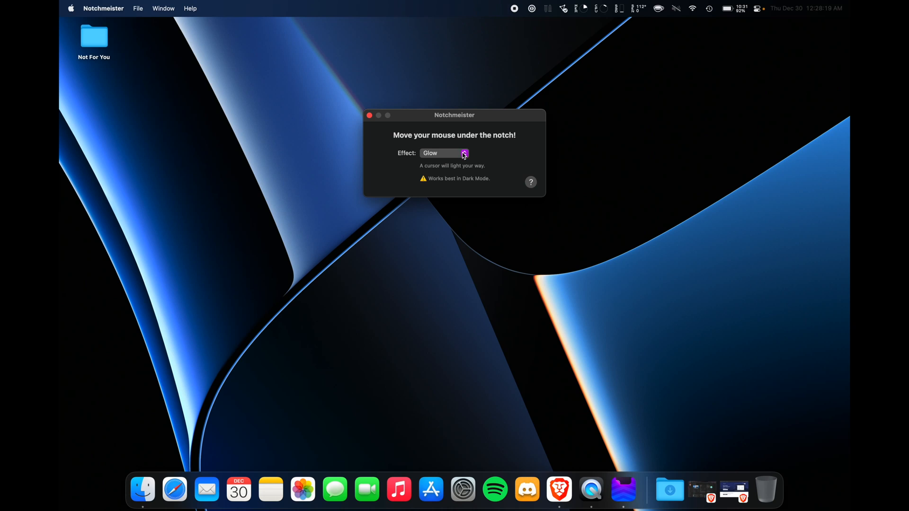
click(444, 154)
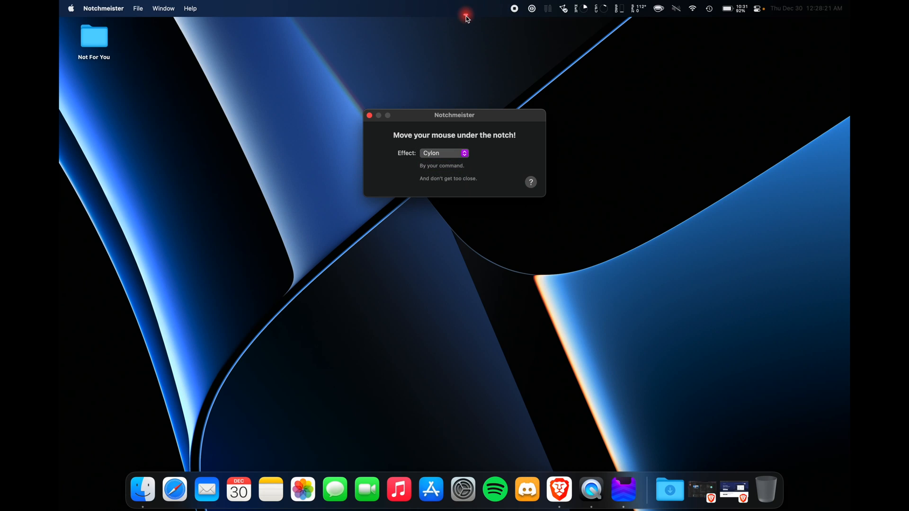
mouse_move(438, 158)
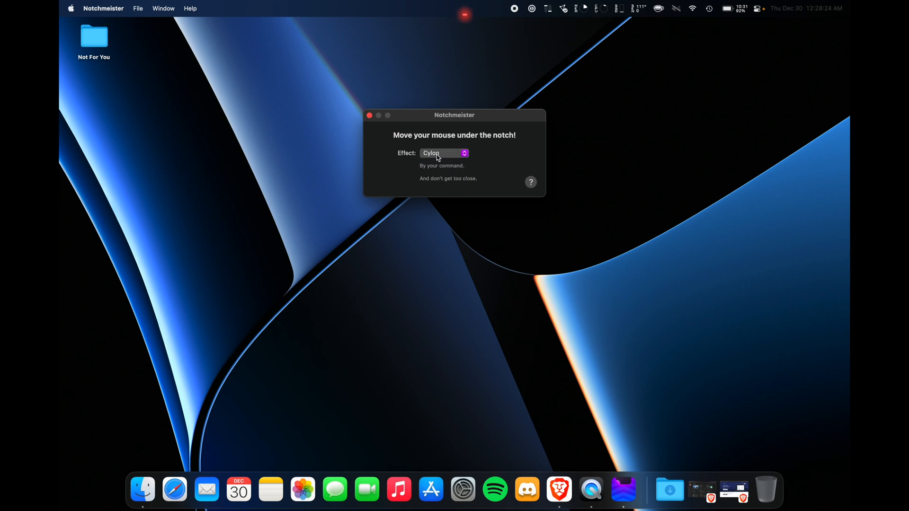
click(445, 153)
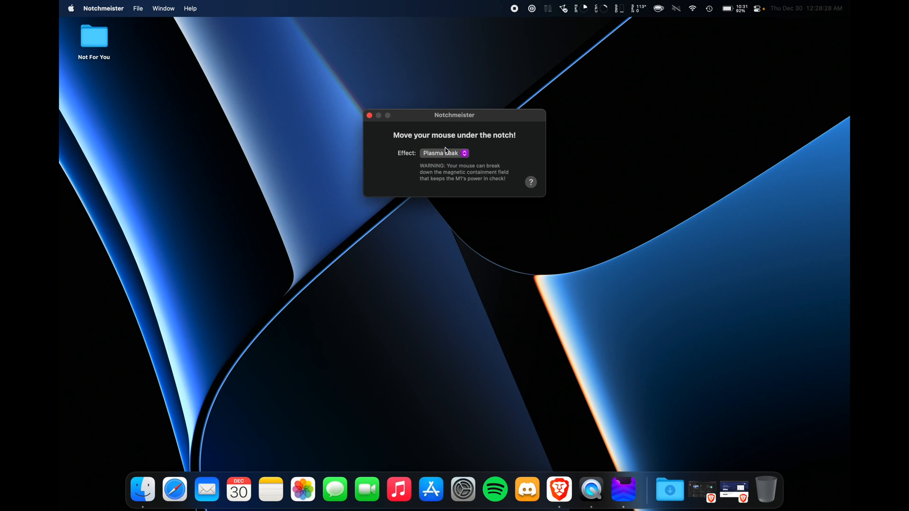
click(443, 152)
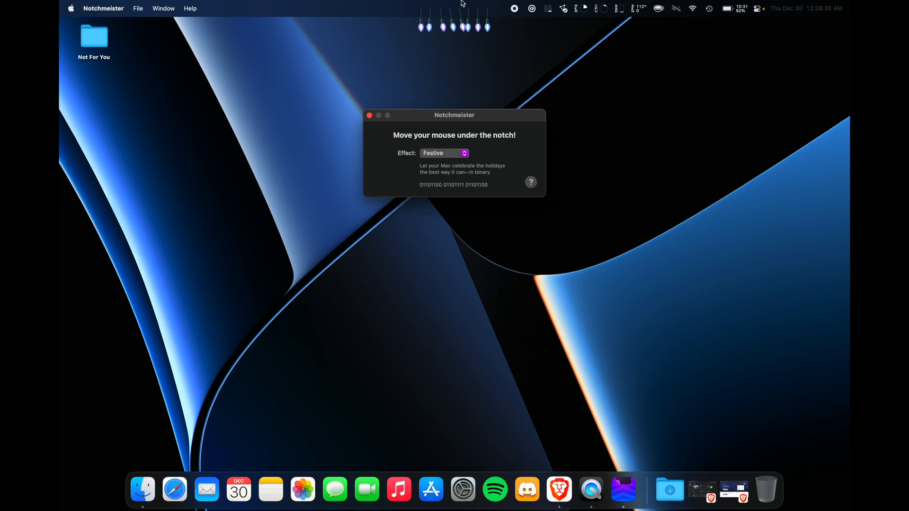
click(444, 153)
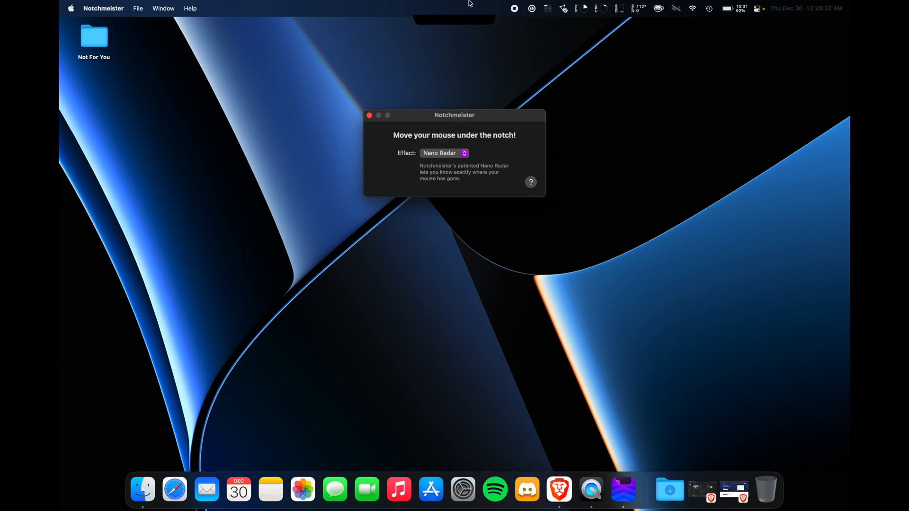
Set the notch effect back to Glow and close the Notchmeister window
click(443, 153)
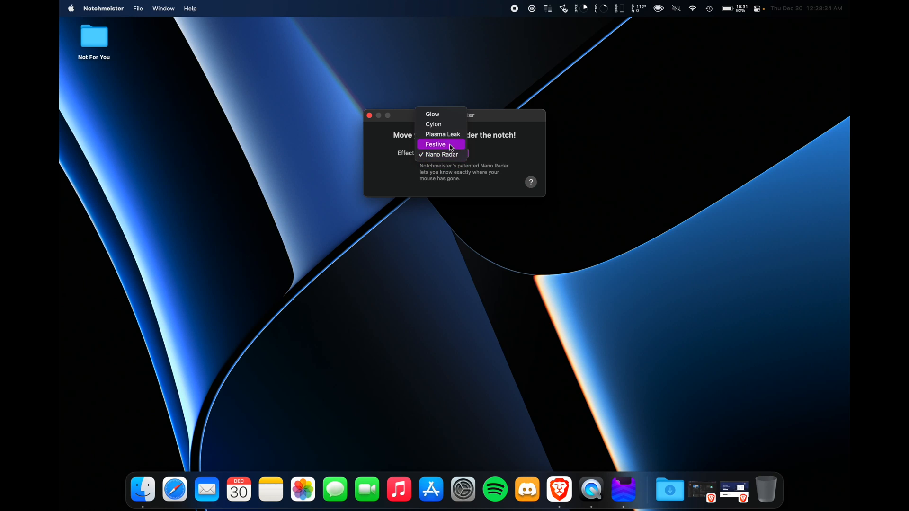
click(432, 115)
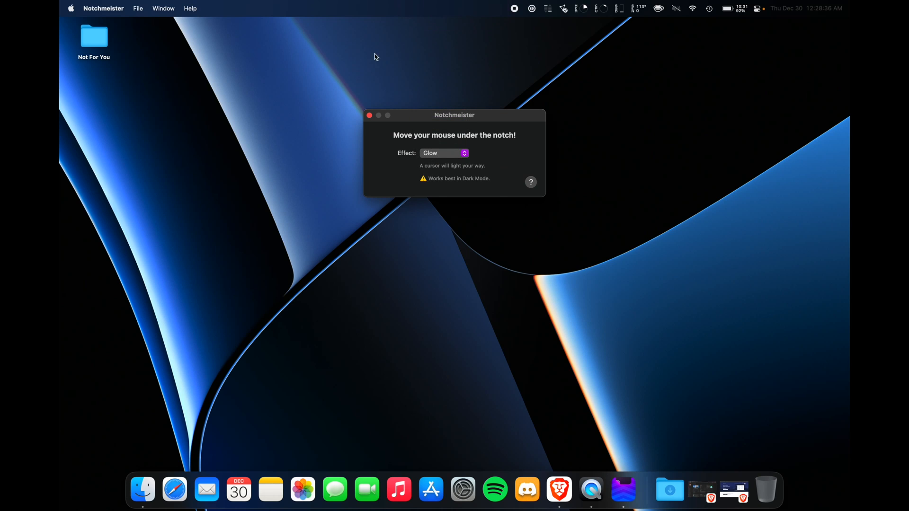
click(369, 114)
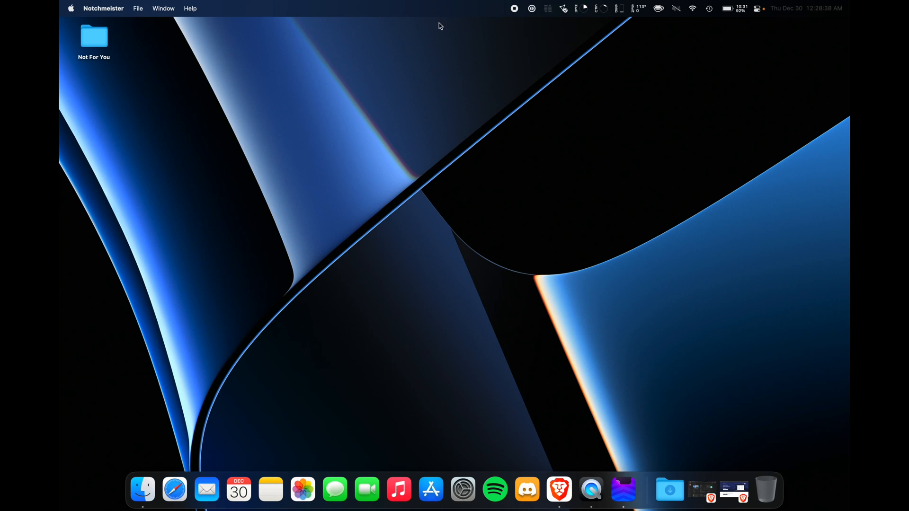
mouse_move(485, 97)
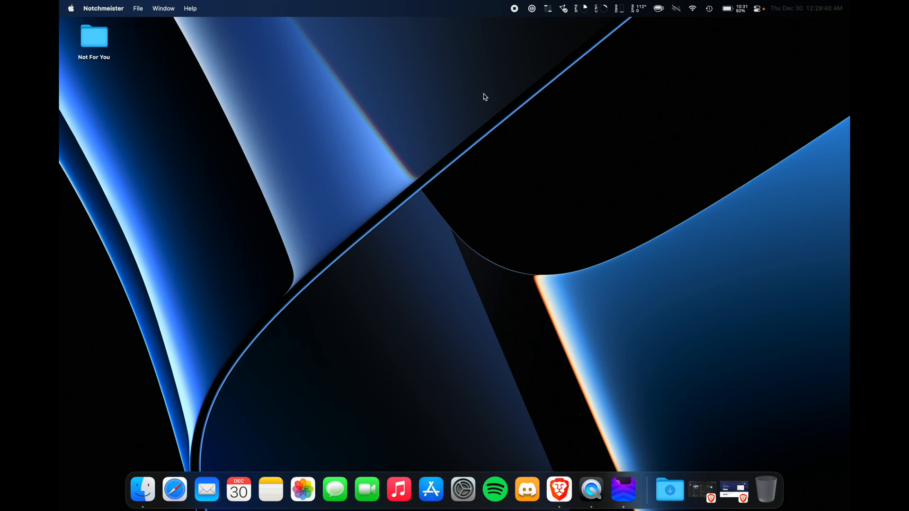
Reopen Launchpad on its second page of apps
click(103, 9)
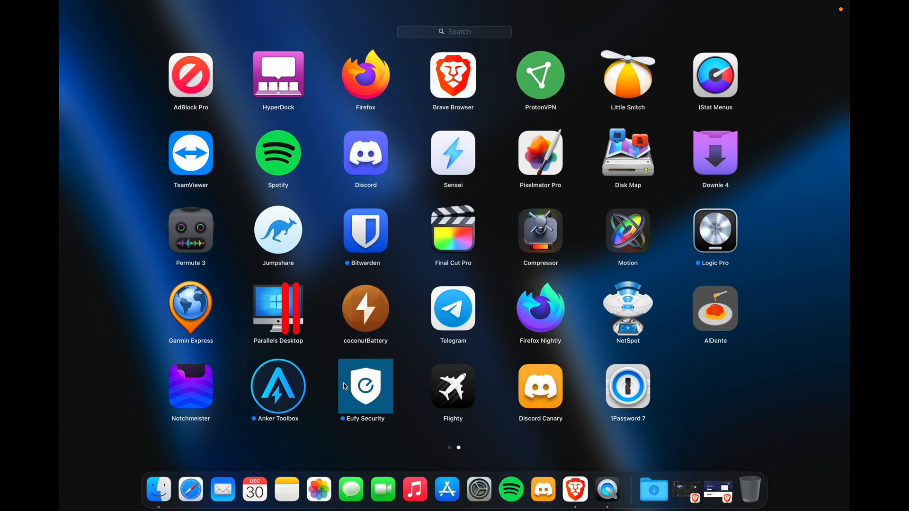
mouse_move(389, 414)
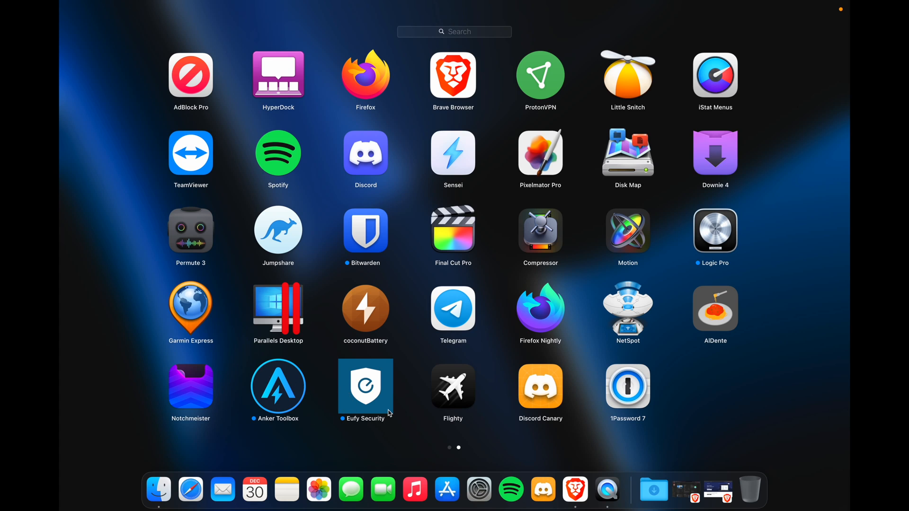
mouse_move(453, 401)
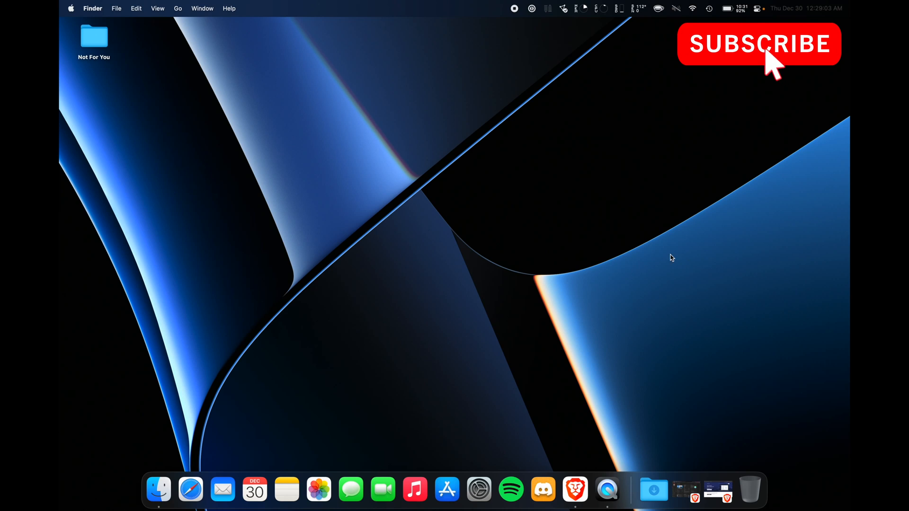
mouse_move(607, 490)
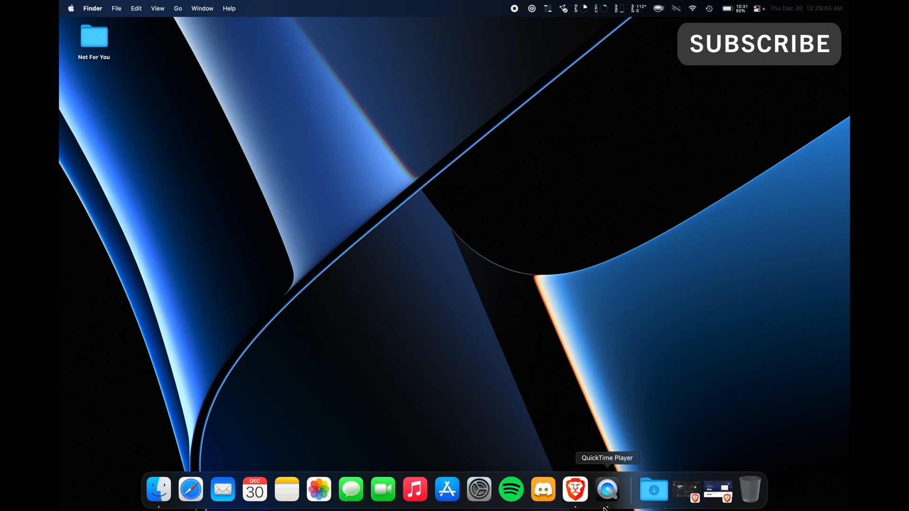
mouse_move(615, 314)
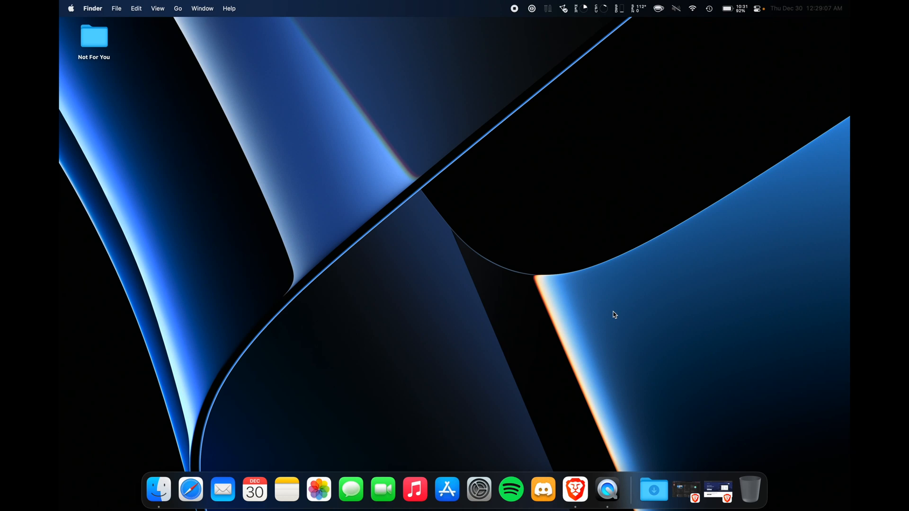
mouse_move(317, 374)
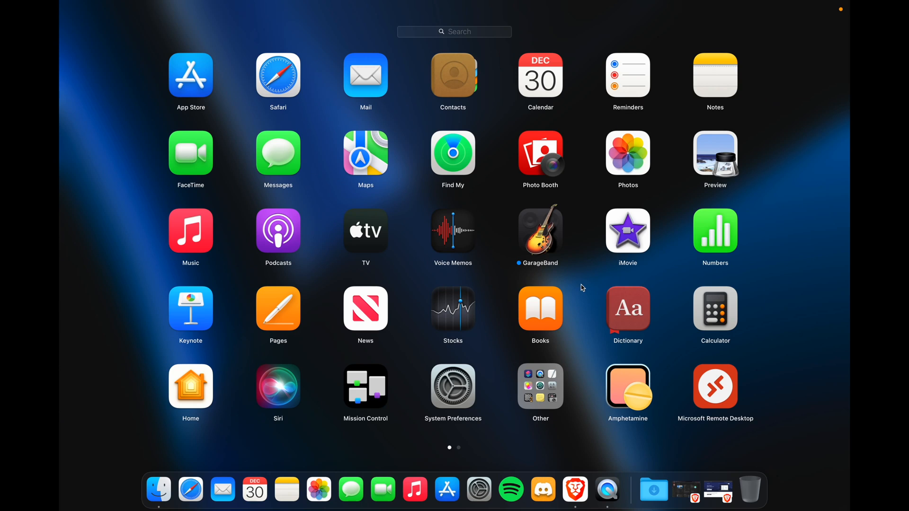
mouse_move(598, 270)
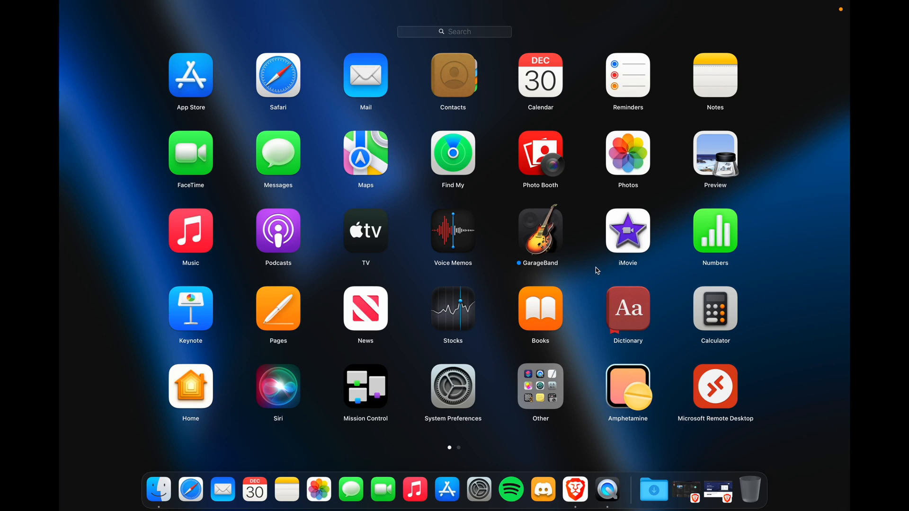